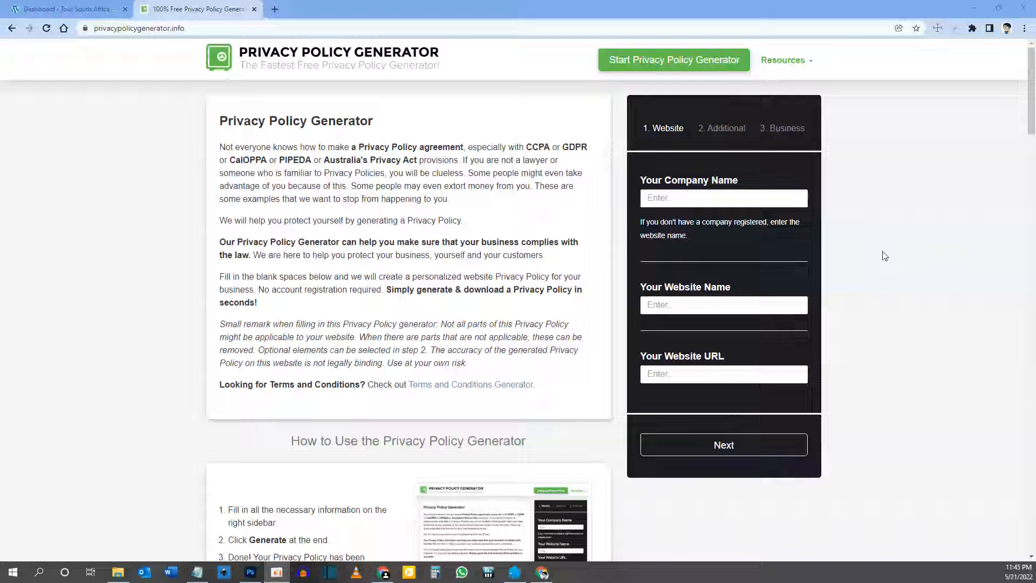
pyautogui.moveTo(829, 186)
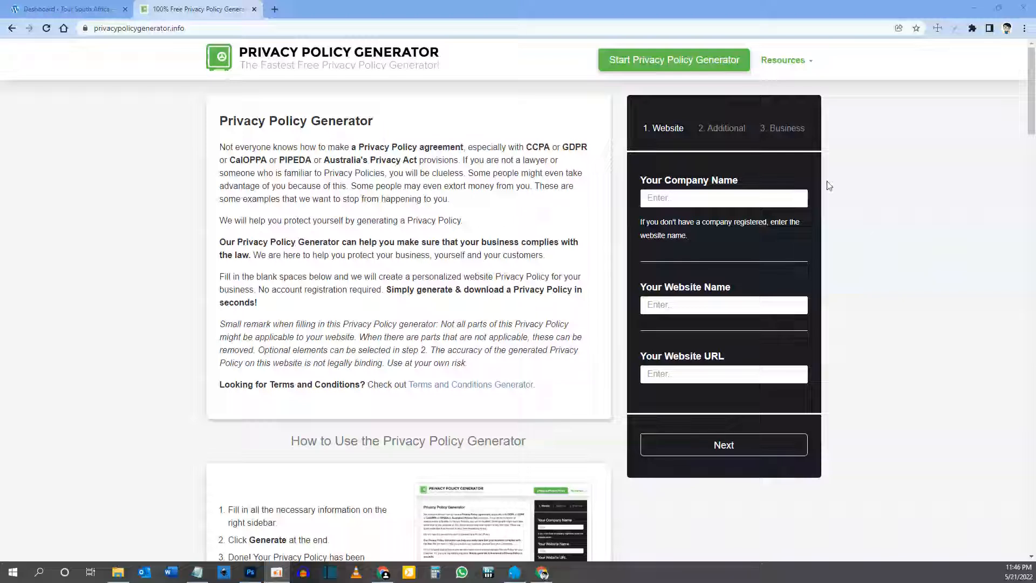
pyautogui.click(138, 28)
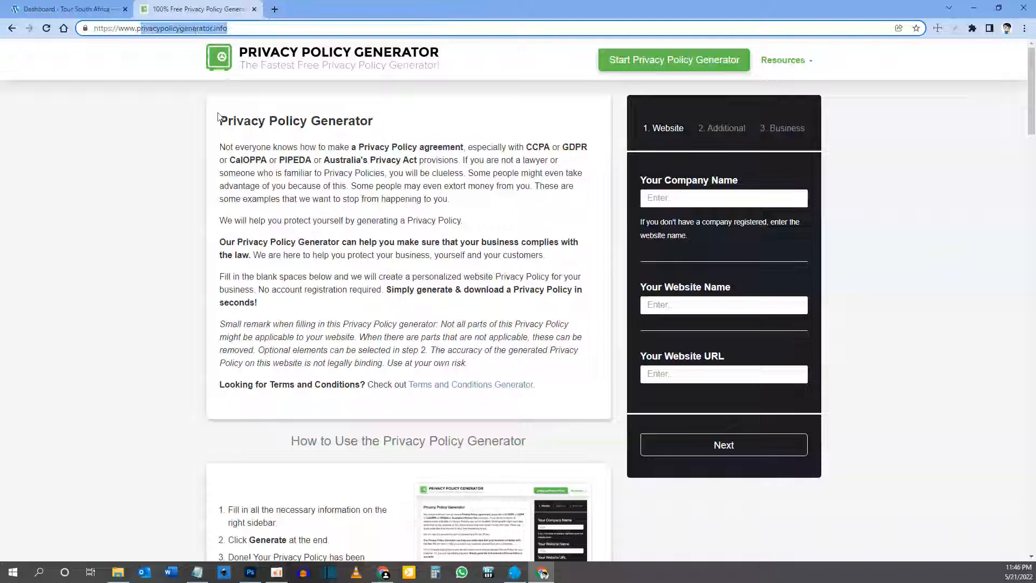
pyautogui.moveTo(433, 212)
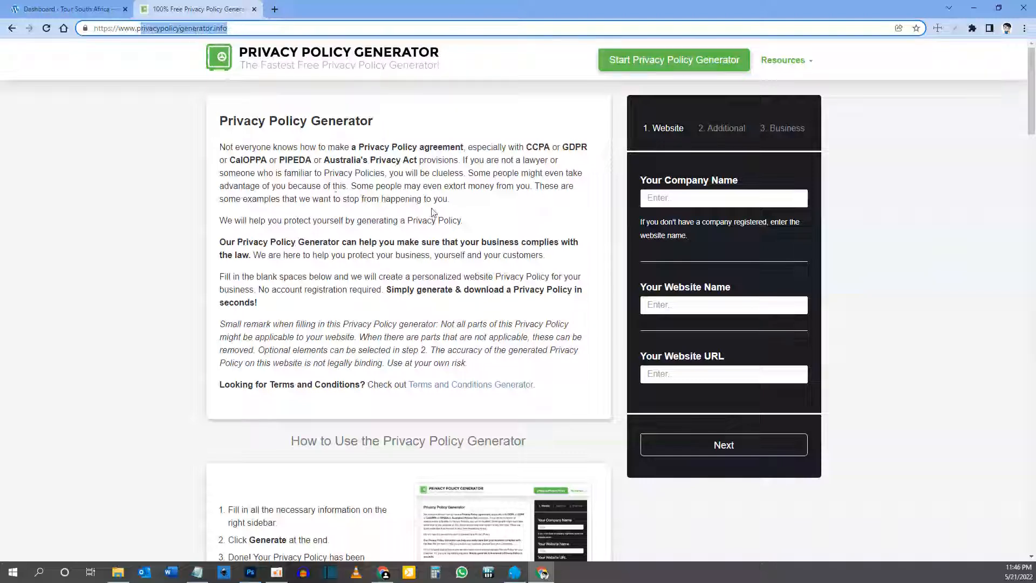
pyautogui.moveTo(736, 333)
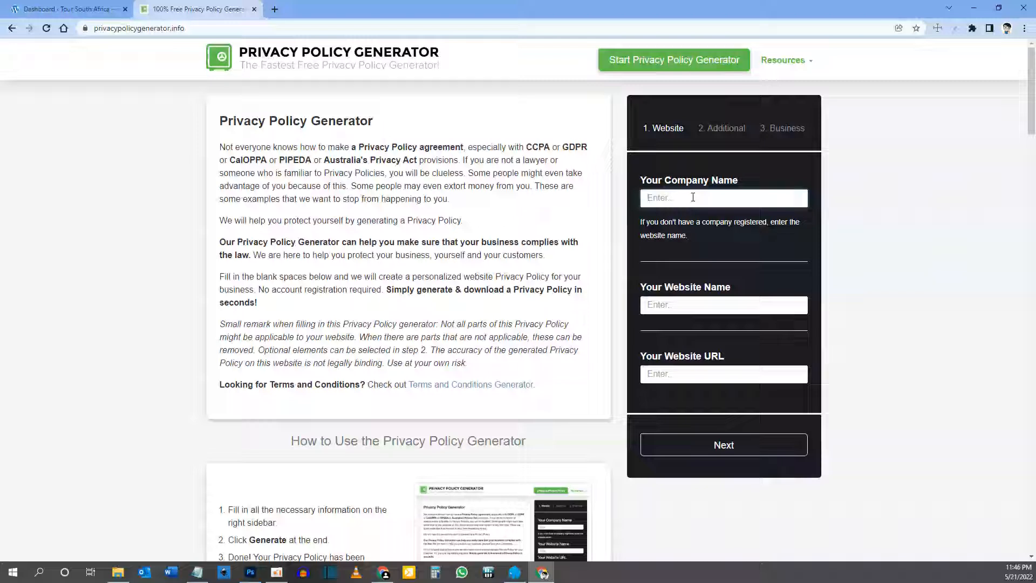
pyautogui.write('Tour South Africa')
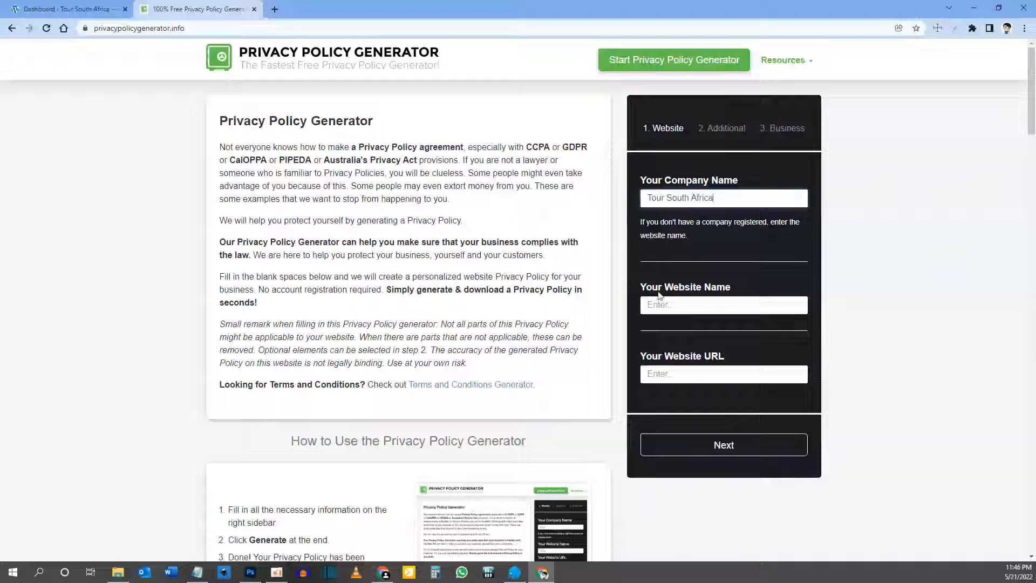
pyautogui.click(724, 304)
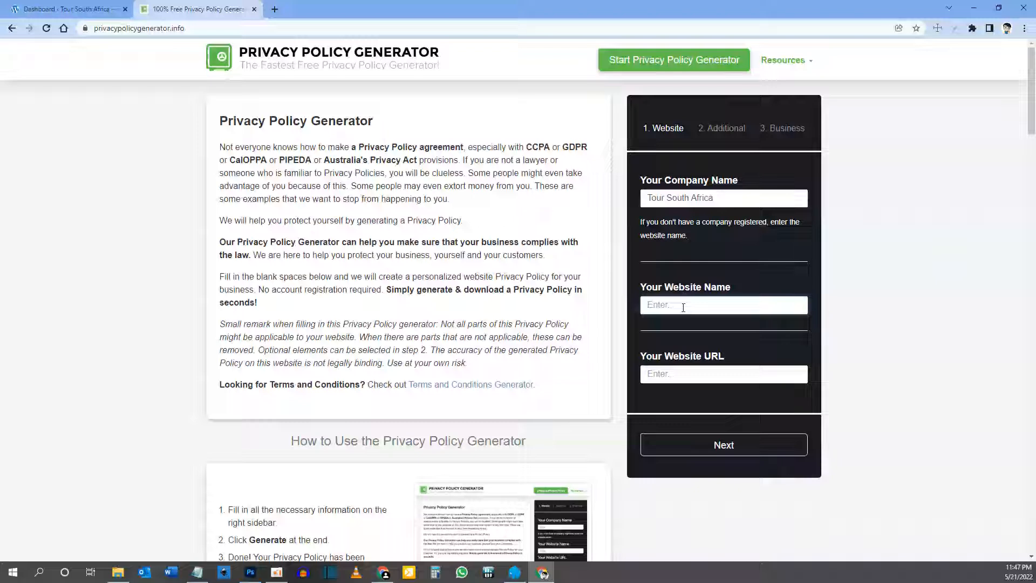
pyautogui.write('Tour South A')
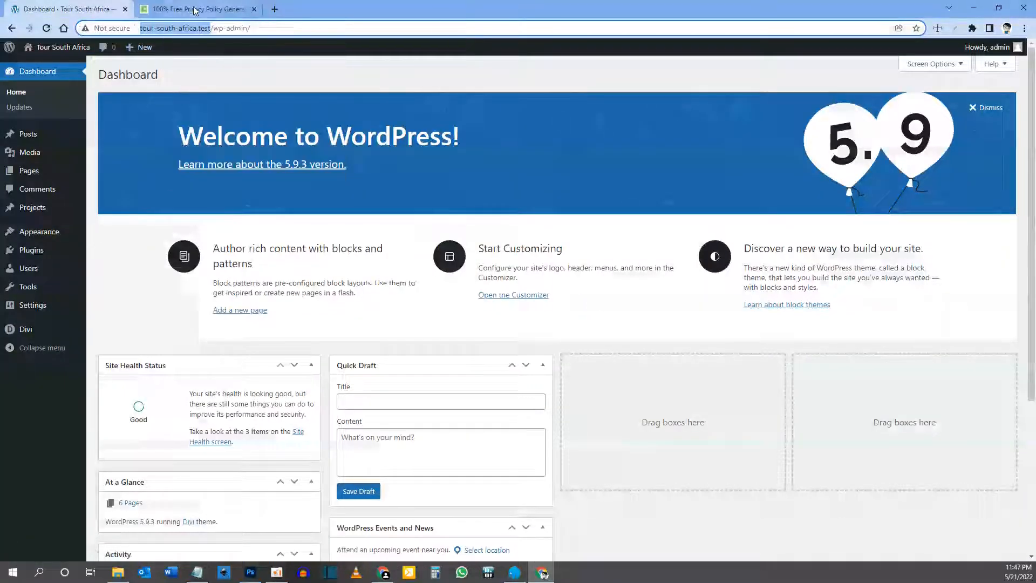
pyautogui.click(198, 8)
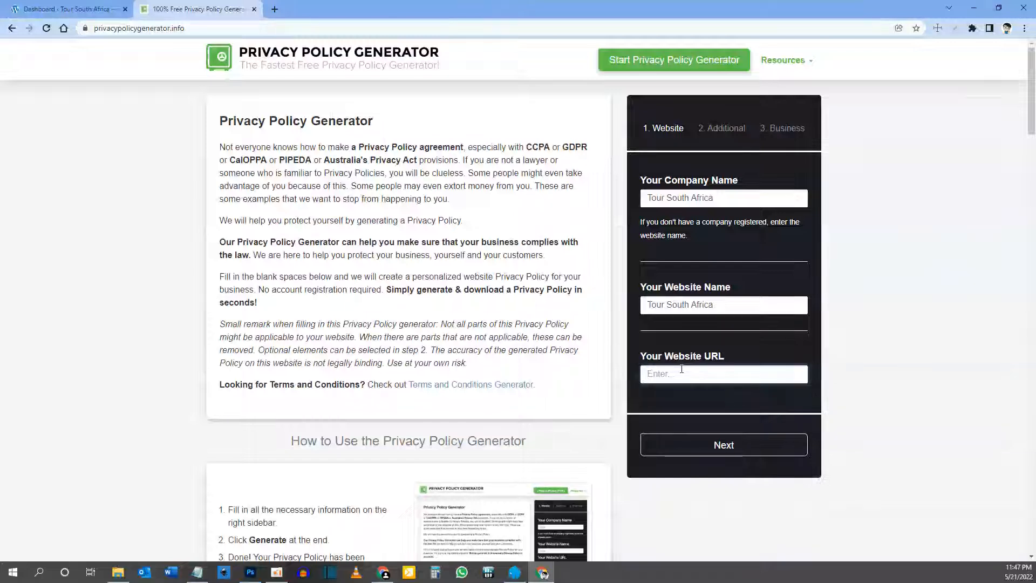
pyautogui.write('http://tour-south-africa.test/')
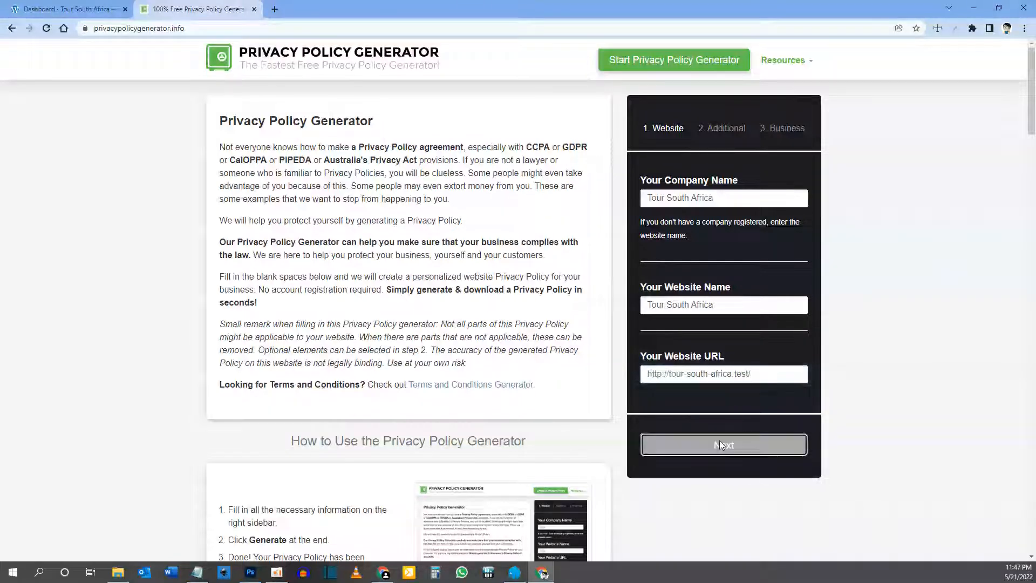
pyautogui.click(724, 444)
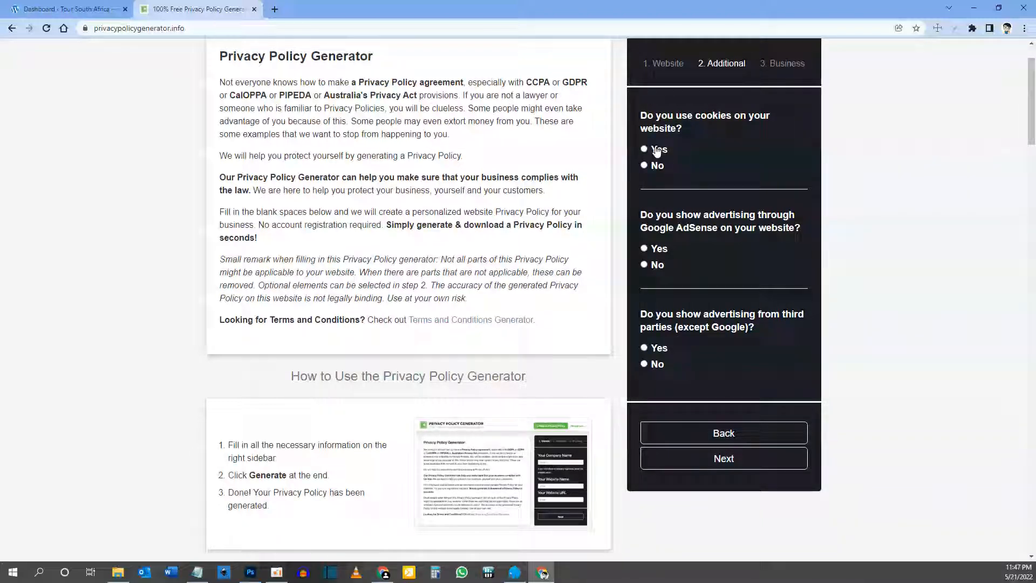
# Step: Answer Yes to cookies, Google AdSense and third-party advertising, then proceed
pyautogui.click(644, 149)
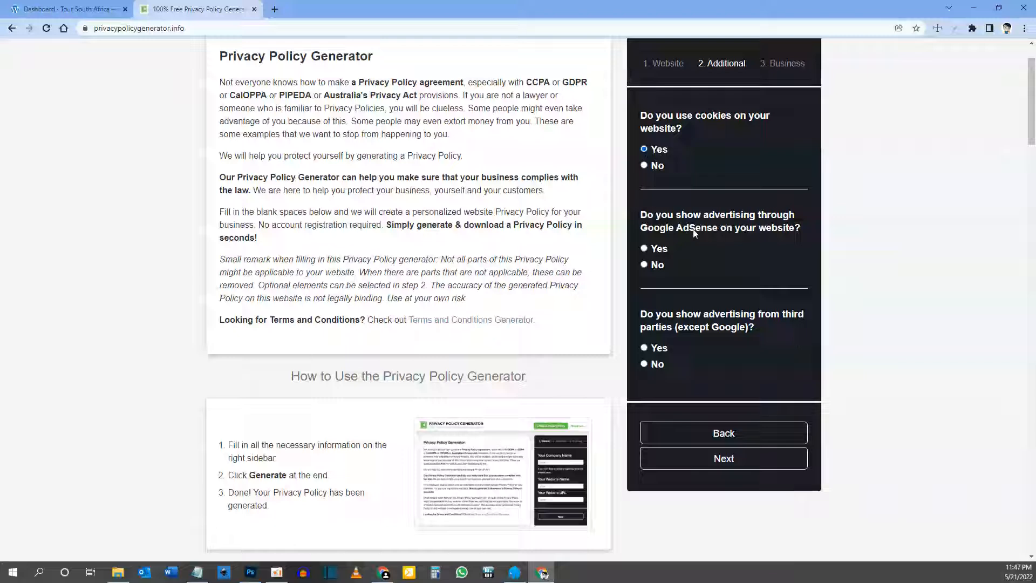
pyautogui.click(644, 247)
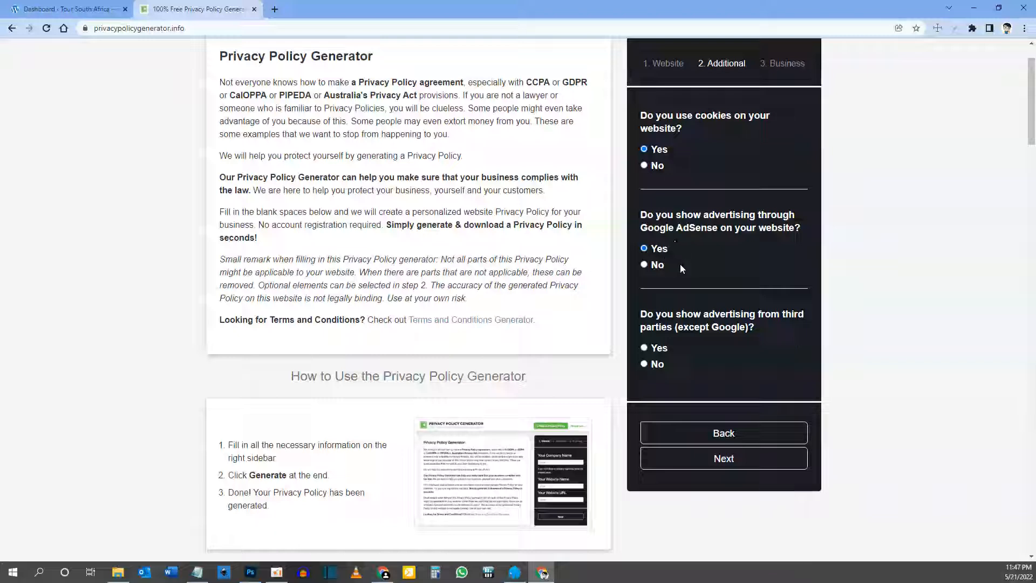
pyautogui.moveTo(654, 321)
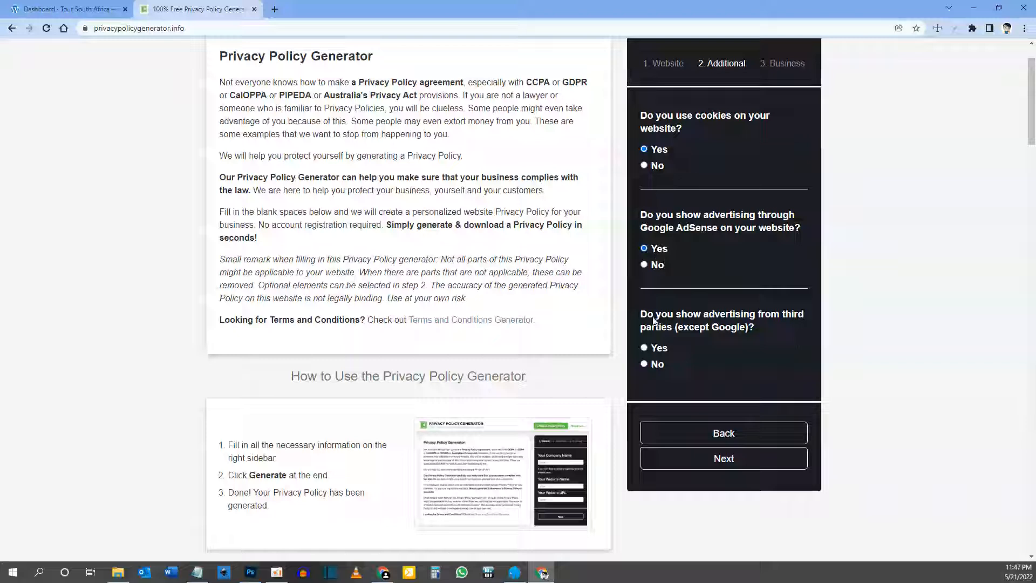
pyautogui.moveTo(699, 329)
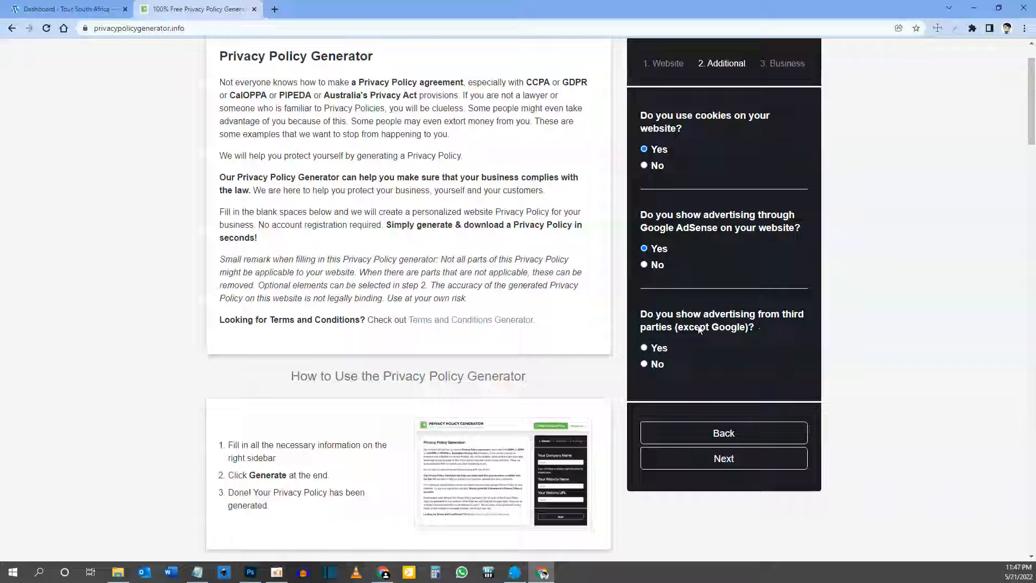
pyautogui.click(644, 347)
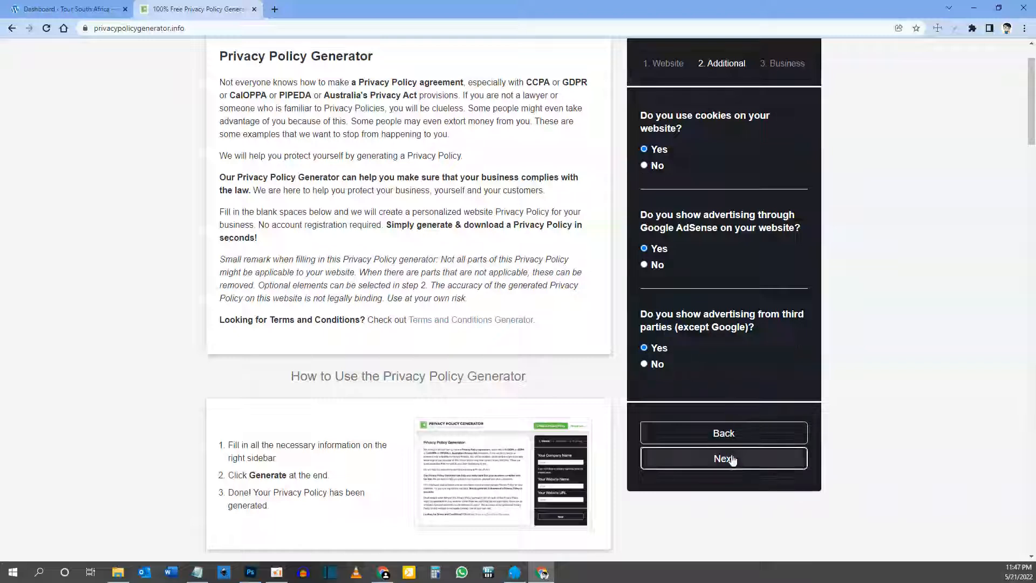
pyautogui.click(724, 458)
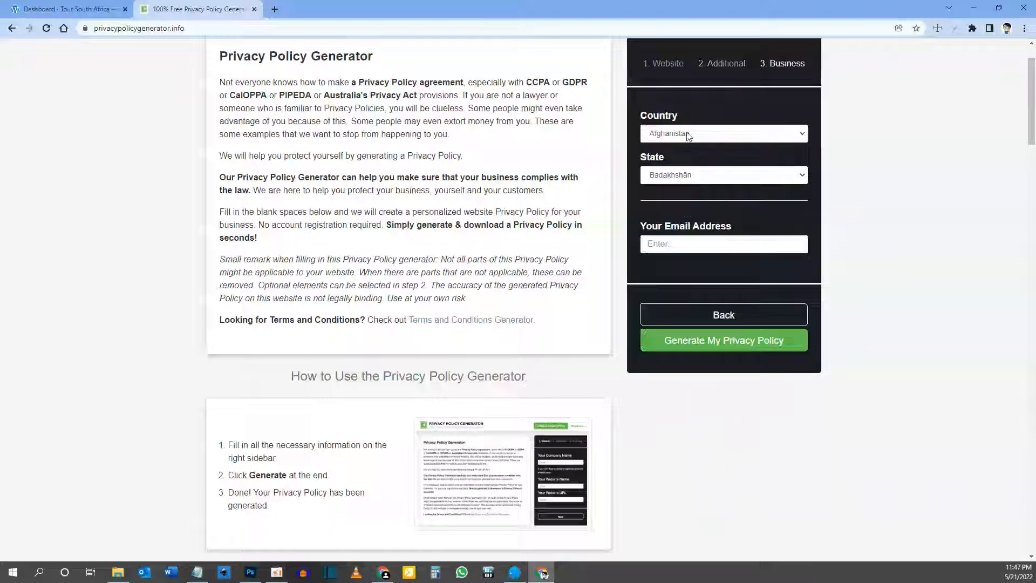
pyautogui.click(724, 133)
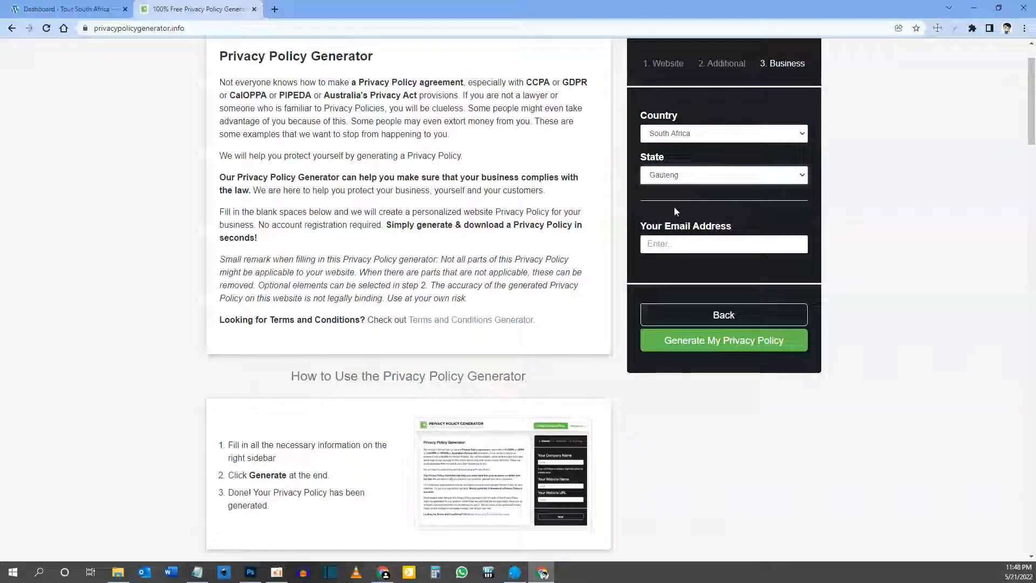
pyautogui.click(724, 243)
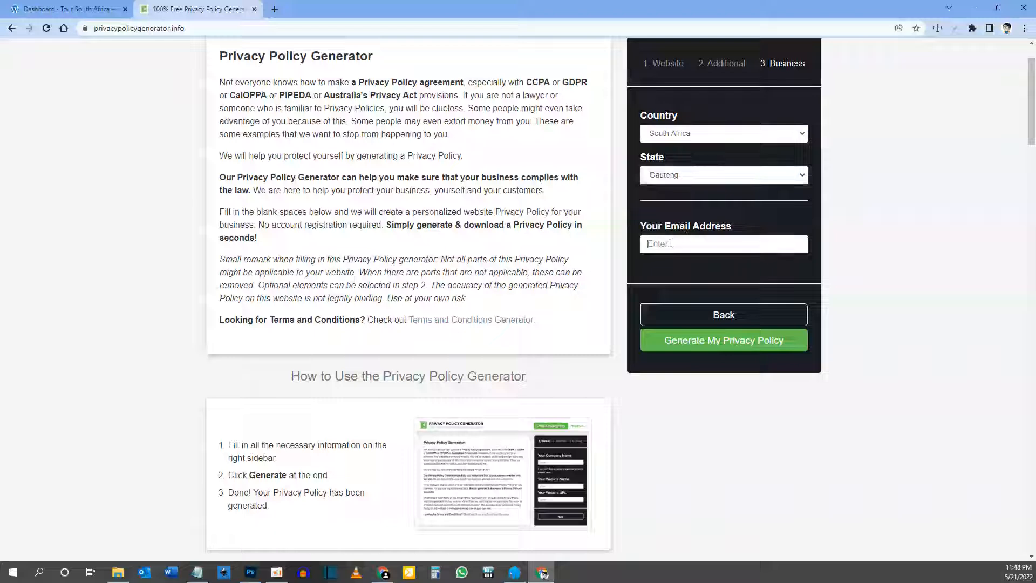
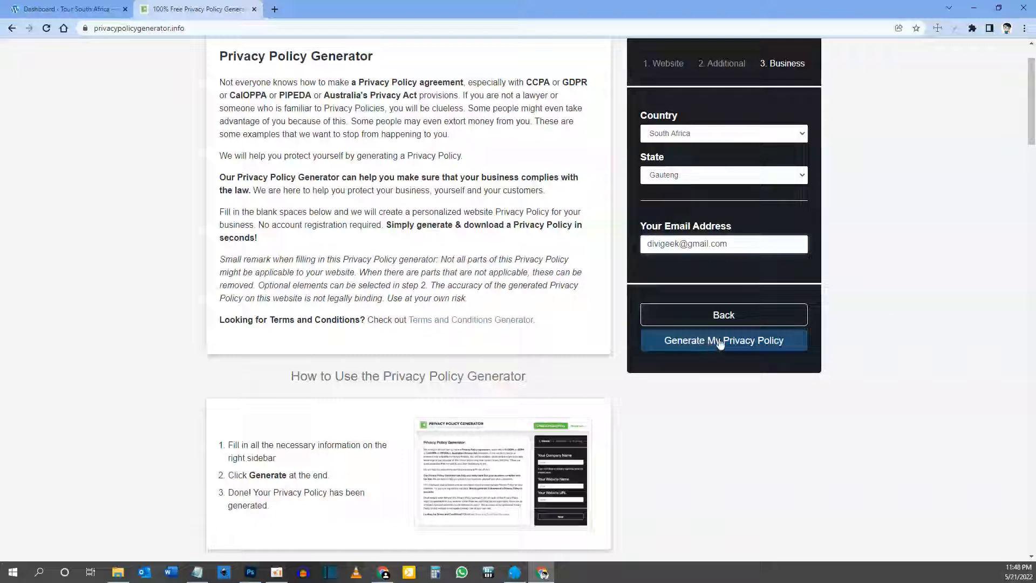
pyautogui.click(724, 340)
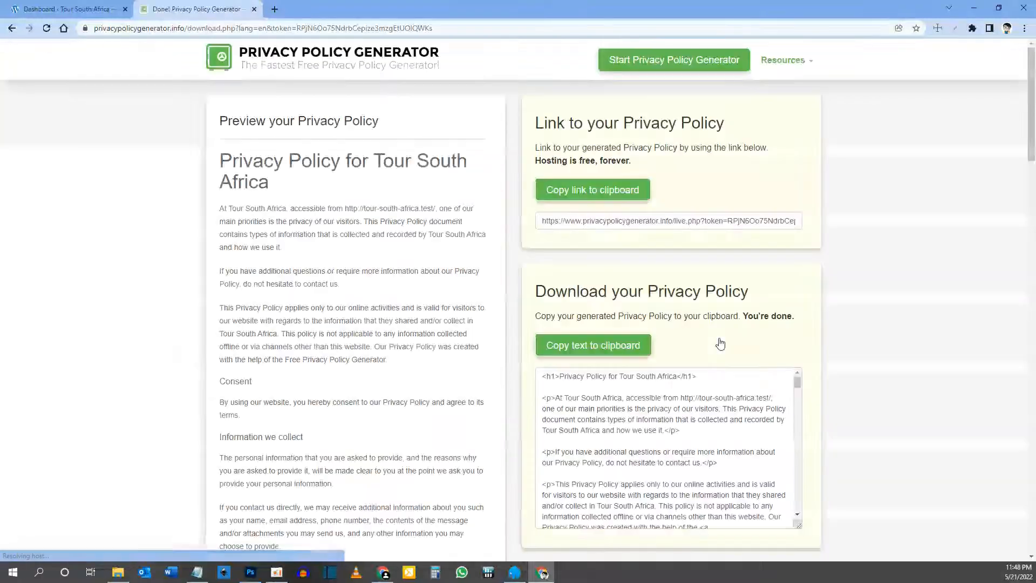
# Step: Copy the generated privacy policy text and return to the WordPress dashboard tab
pyautogui.scroll(-3)
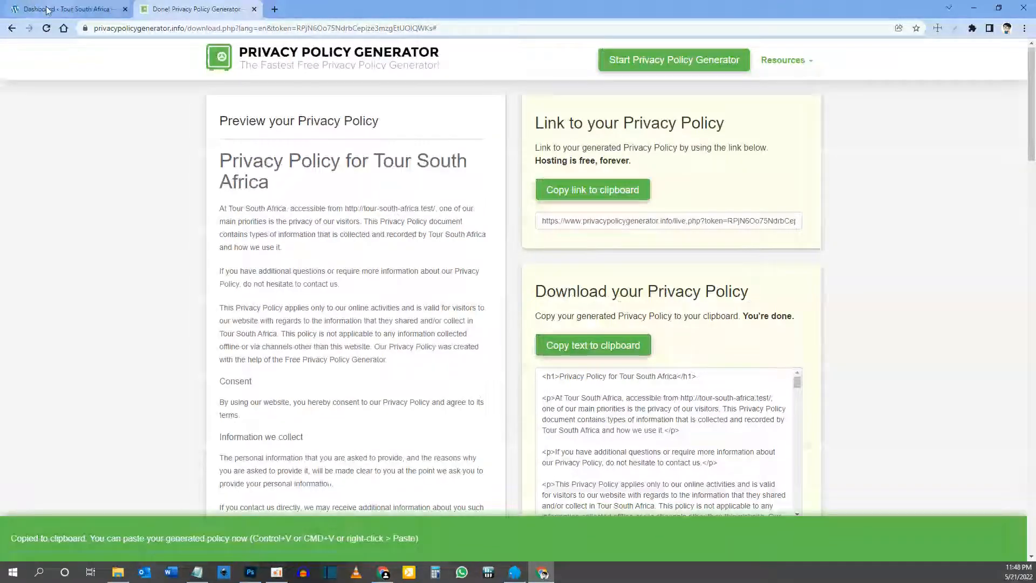
pyautogui.click(66, 9)
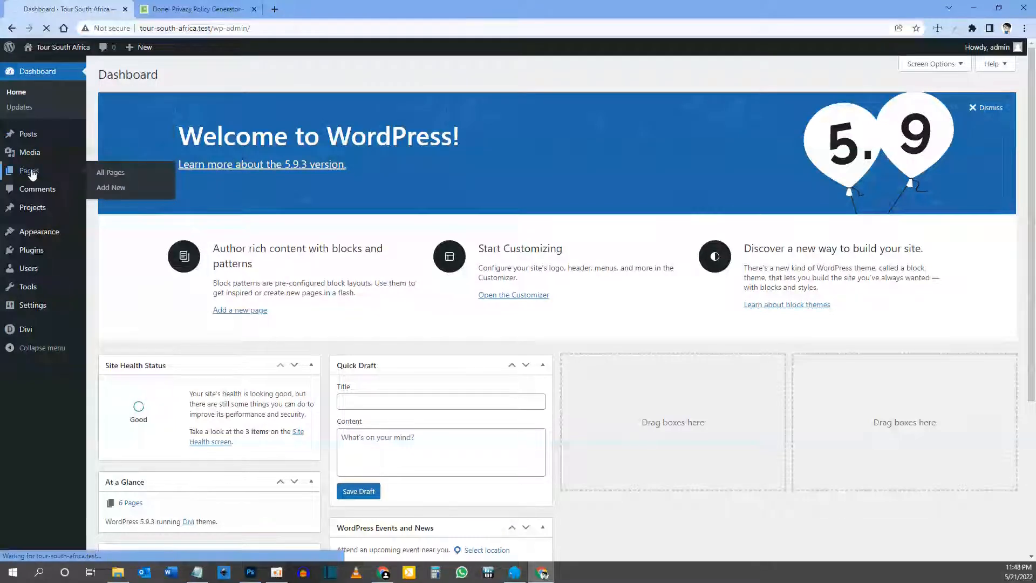
# Step: From All Pages, open the Privacy Policy page with Edit With Divi
pyautogui.click(110, 172)
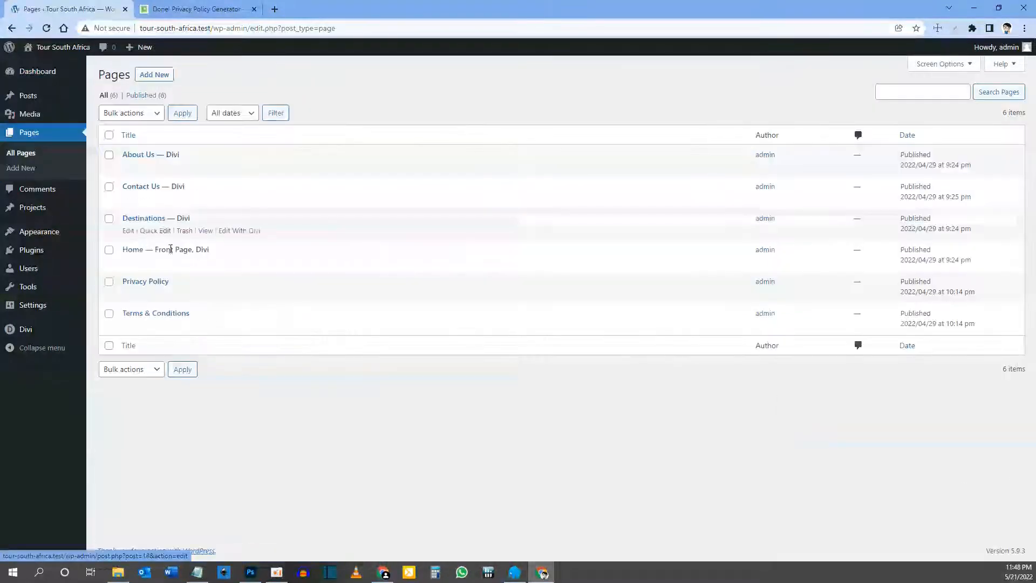
pyautogui.moveTo(145, 281)
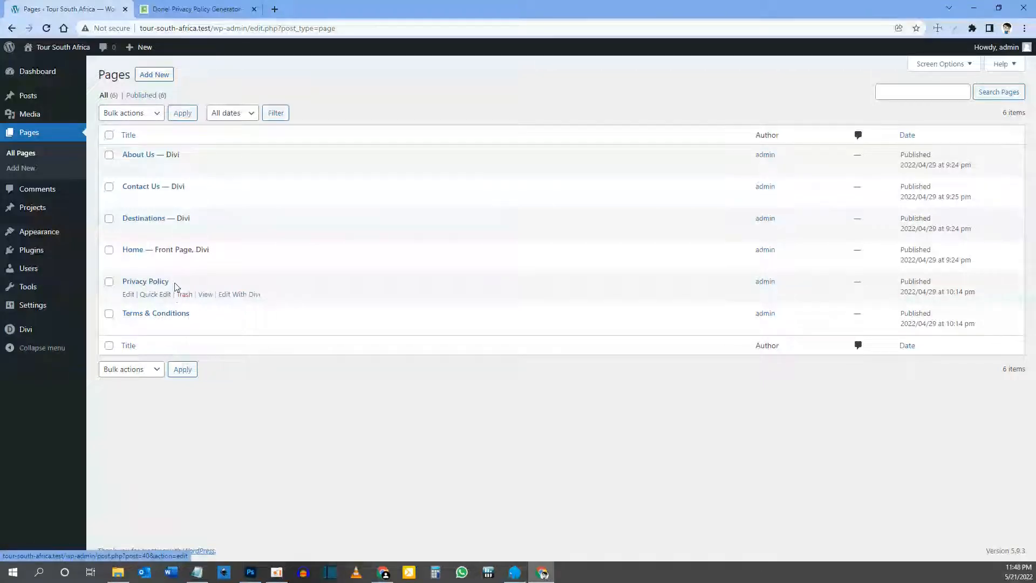
pyautogui.moveTo(239, 294)
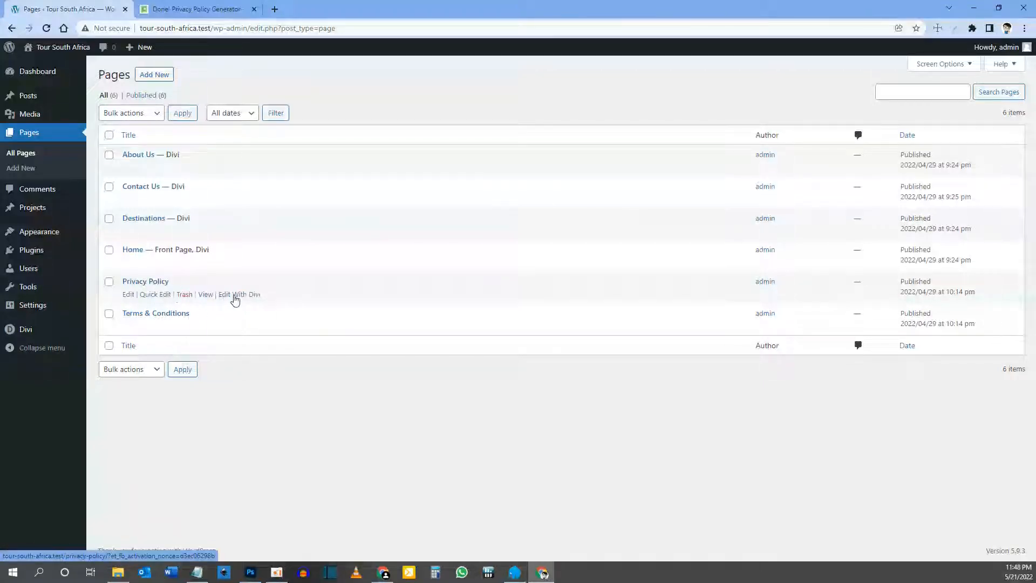
pyautogui.click(239, 295)
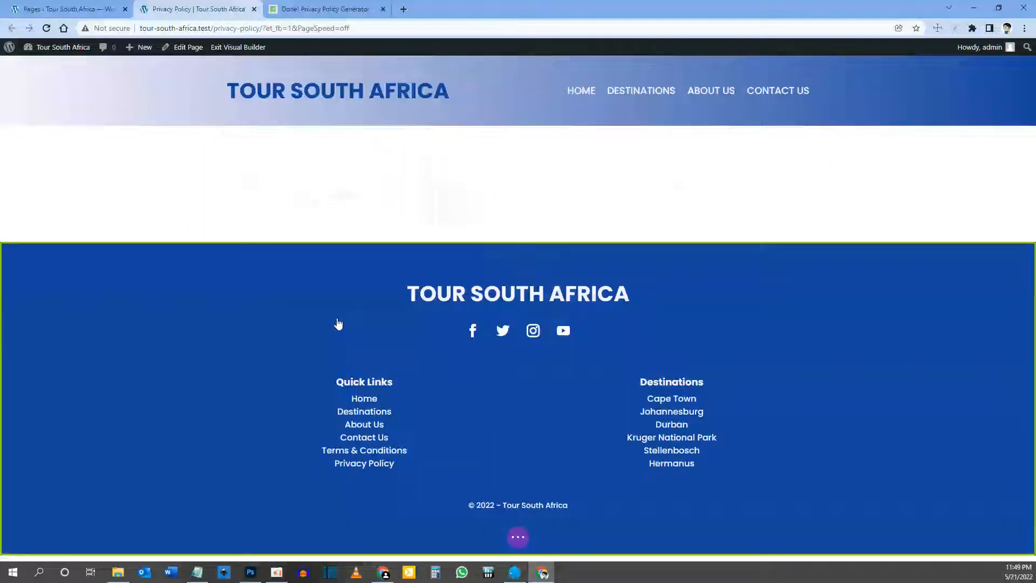
# Step: Add a single-column row and insert a Text module into it
pyautogui.click(518, 178)
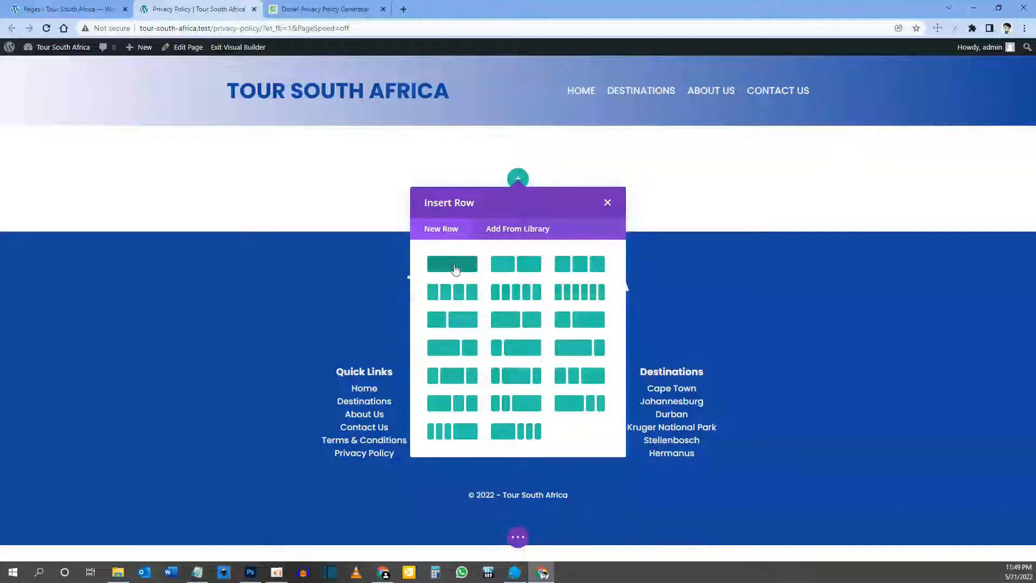
pyautogui.click(452, 264)
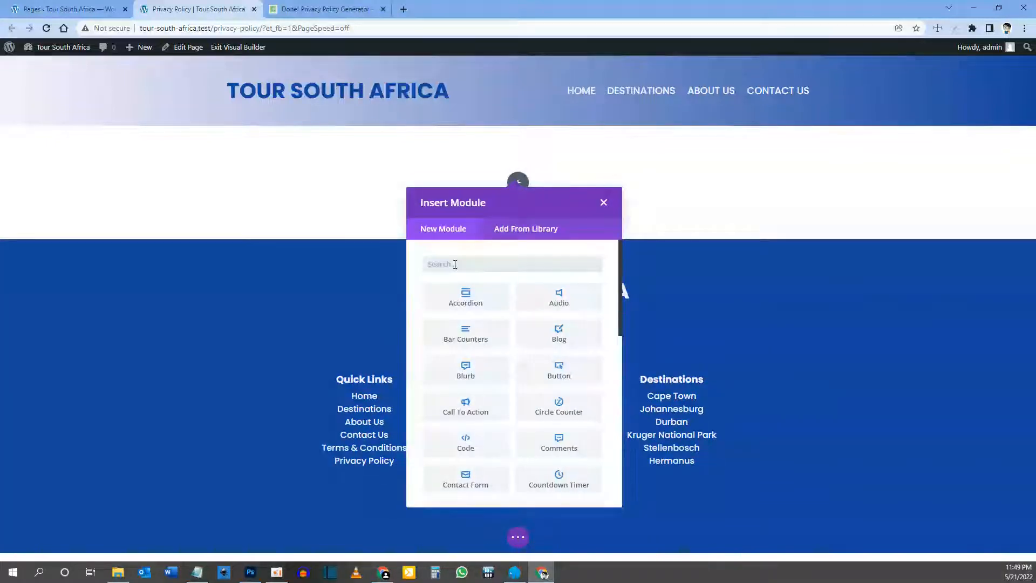
pyautogui.write('text')
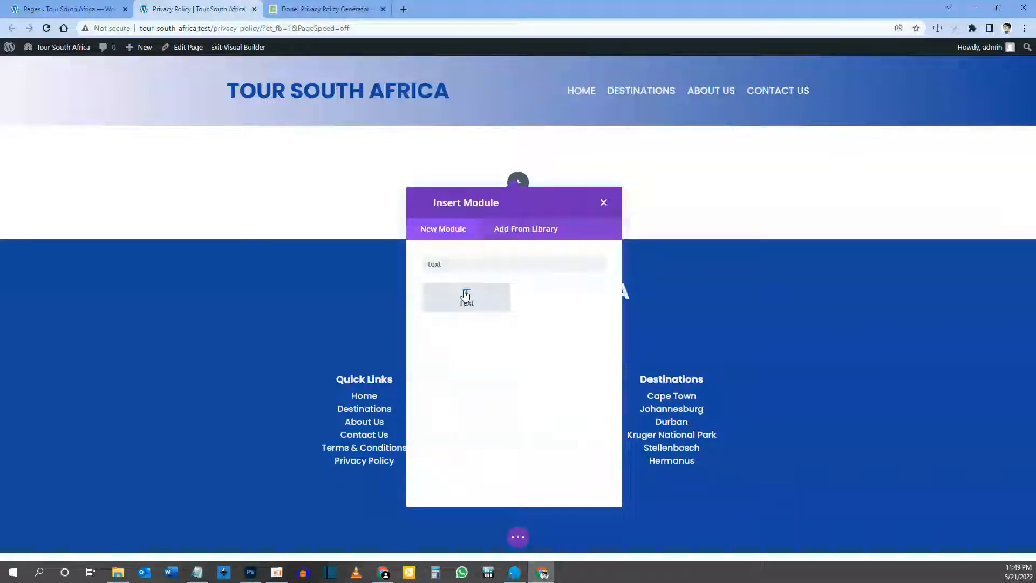
pyautogui.click(466, 298)
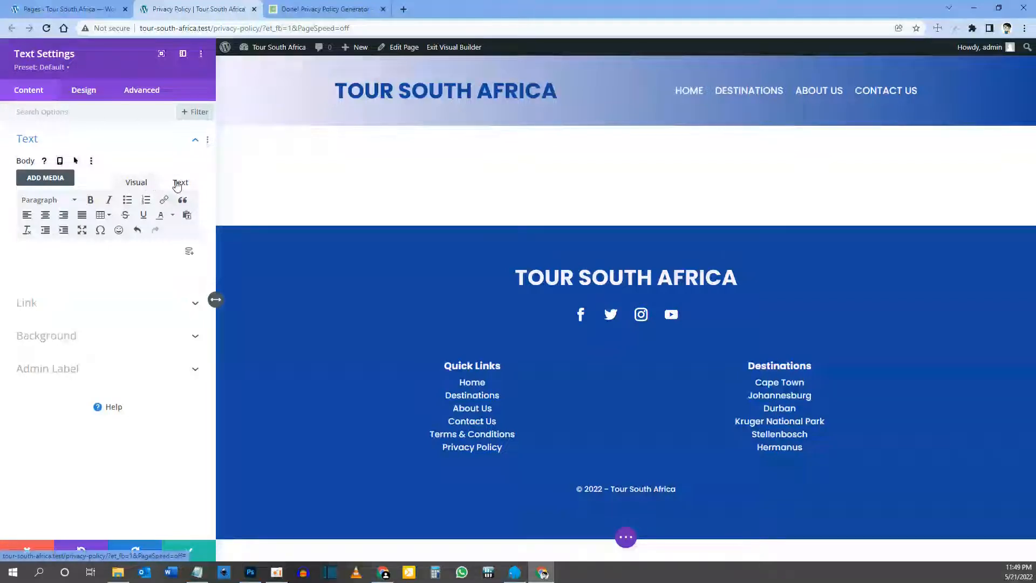
# Step: Paste the privacy policy HTML into the Text module's Text tab and confirm
pyautogui.click(179, 183)
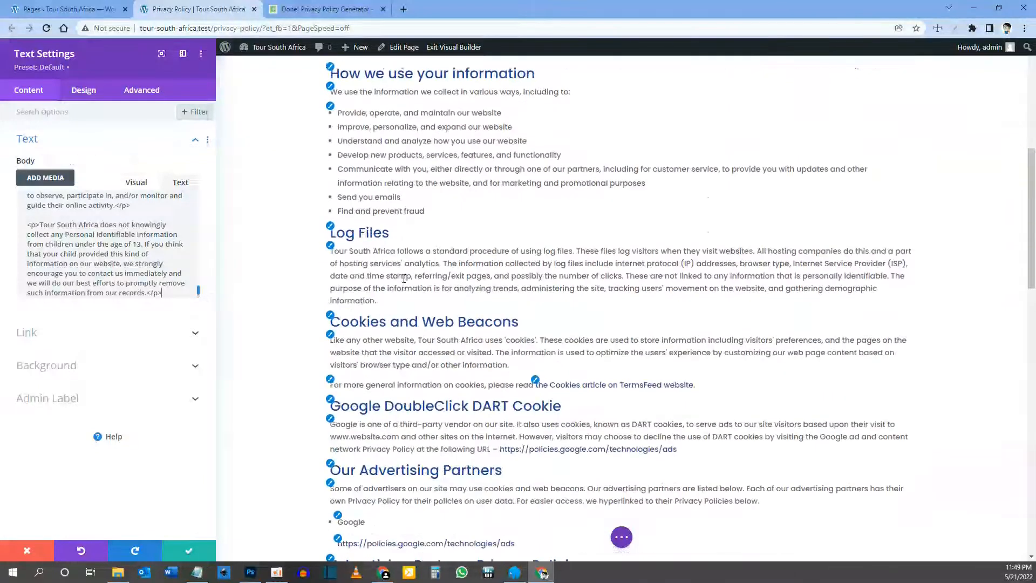
pyautogui.scroll(-3)
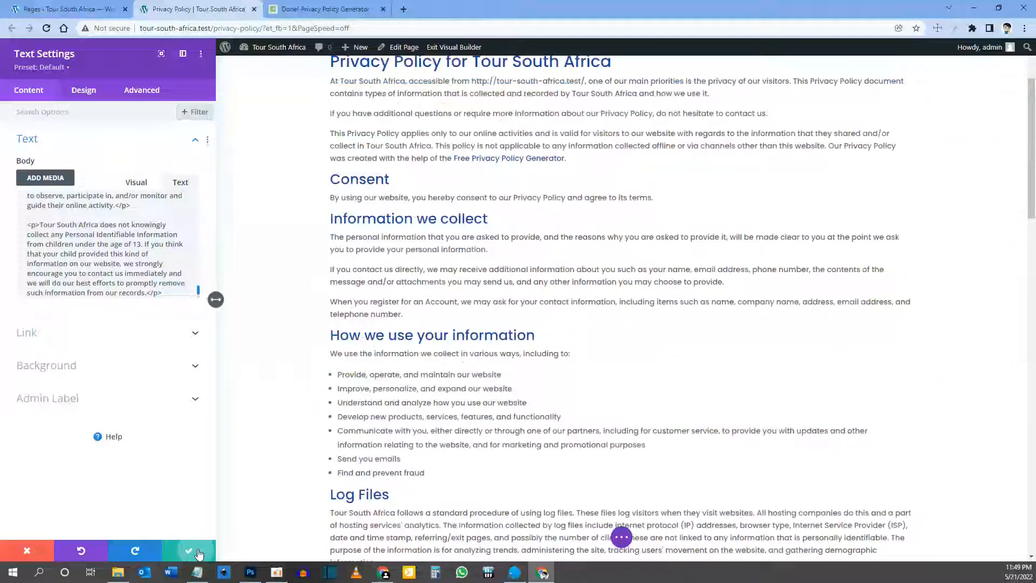
pyautogui.click(188, 550)
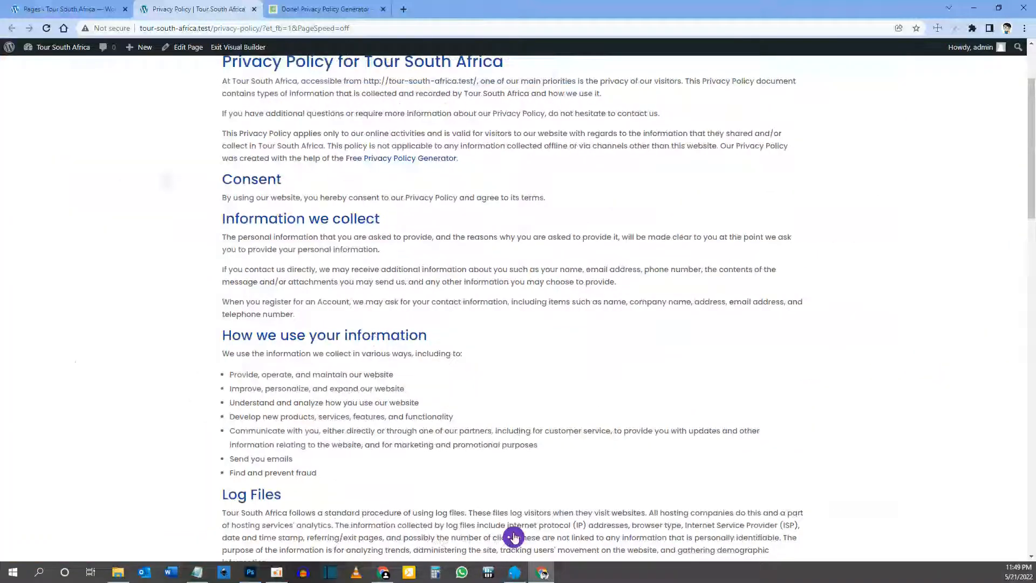
# Step: Save the Privacy Policy page and exit the Visual Builder
pyautogui.click(512, 537)
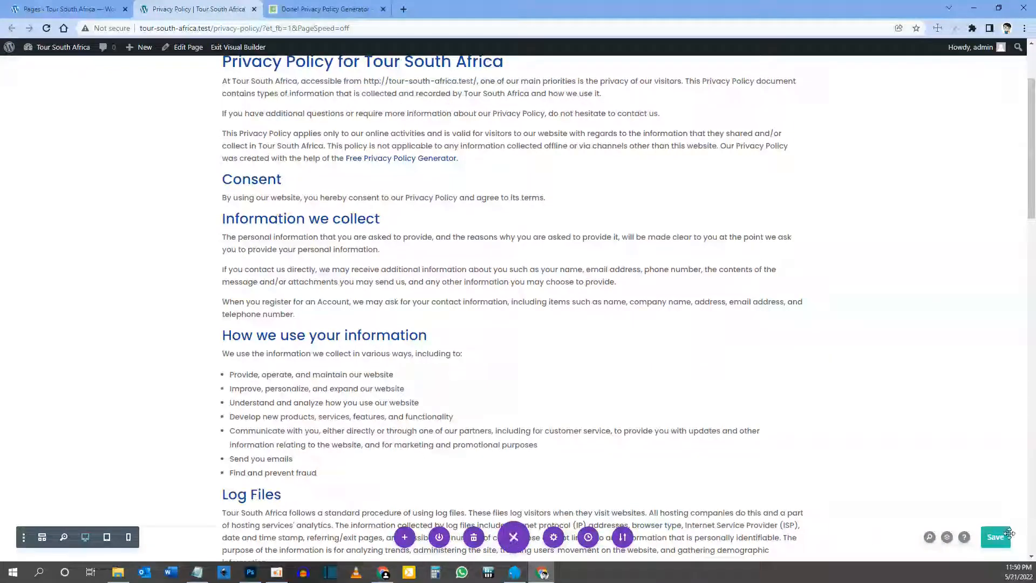
pyautogui.click(996, 537)
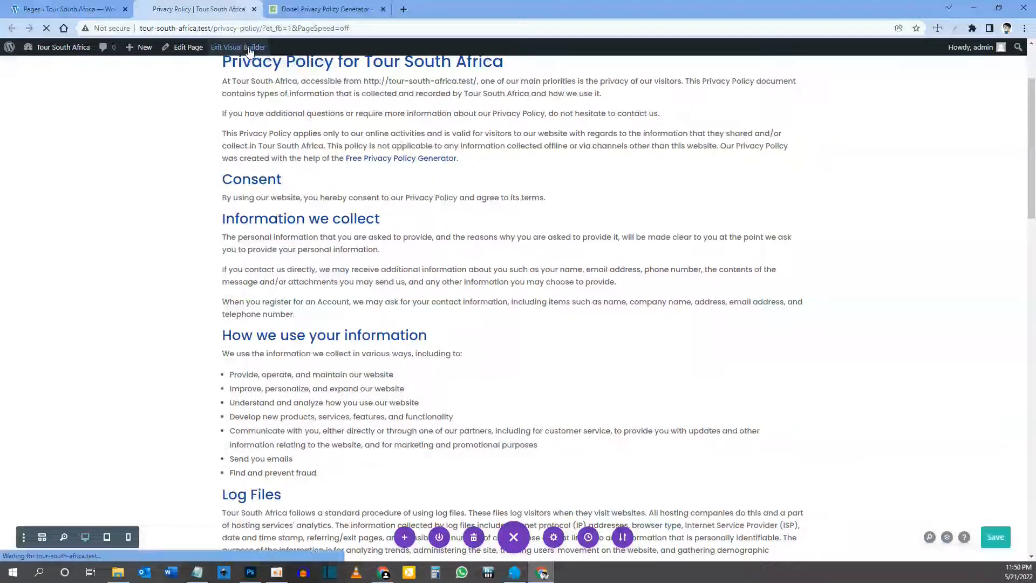
pyautogui.click(238, 47)
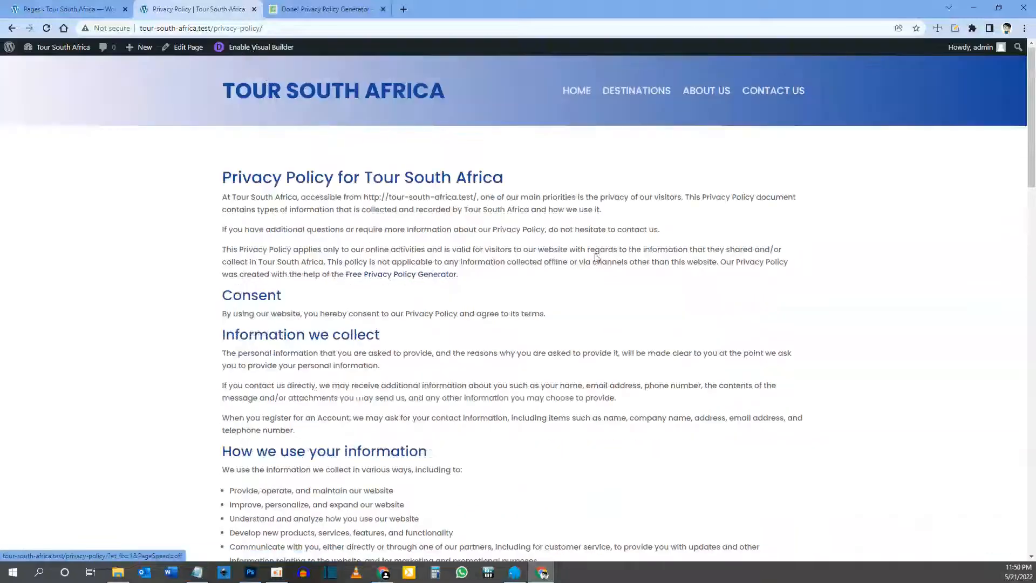
# Step: Scroll the finished page, then switch to the Terms and Conditions Generator tab
pyautogui.scroll(-3)
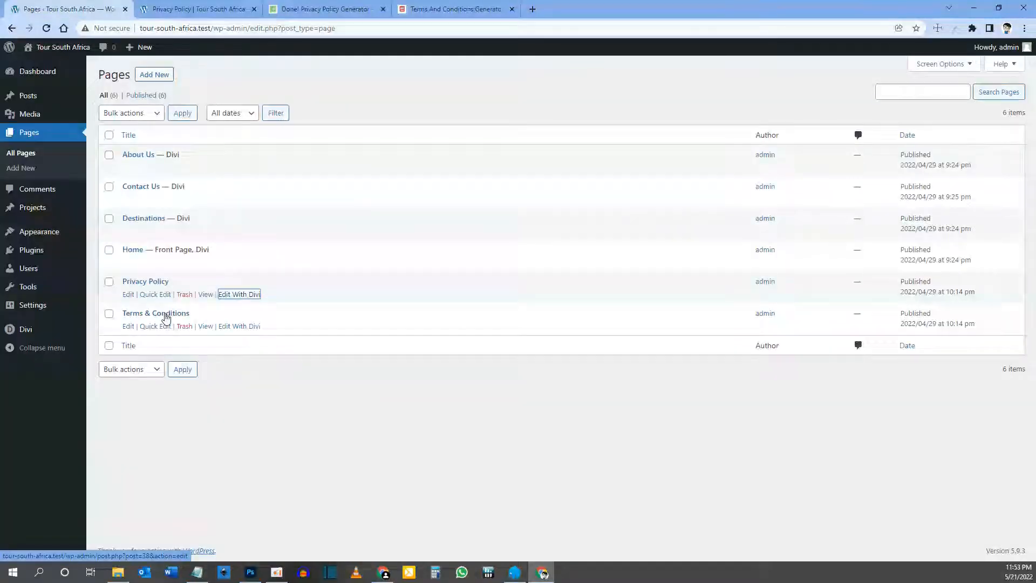
pyautogui.moveTo(176, 323)
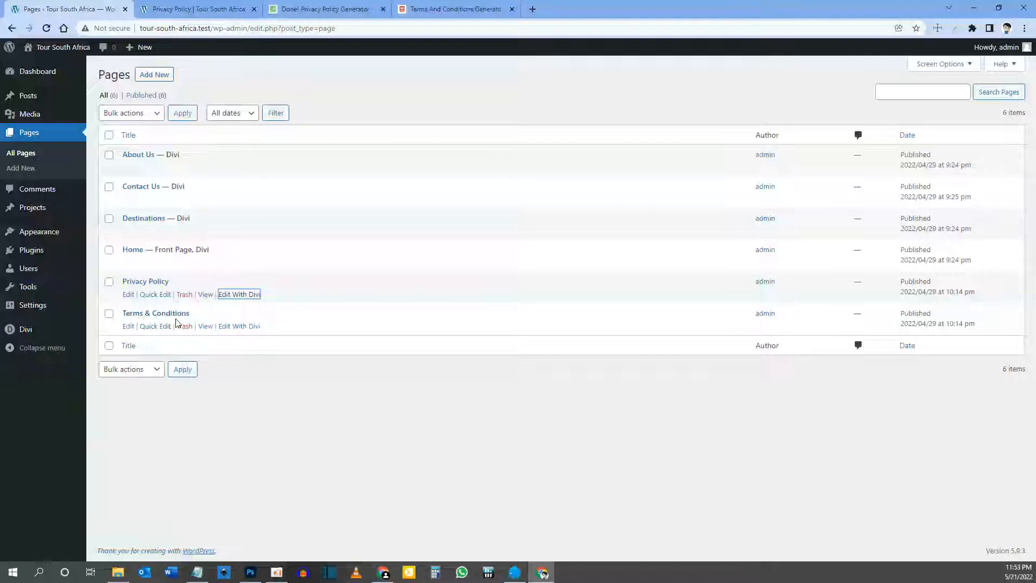
pyautogui.click(453, 8)
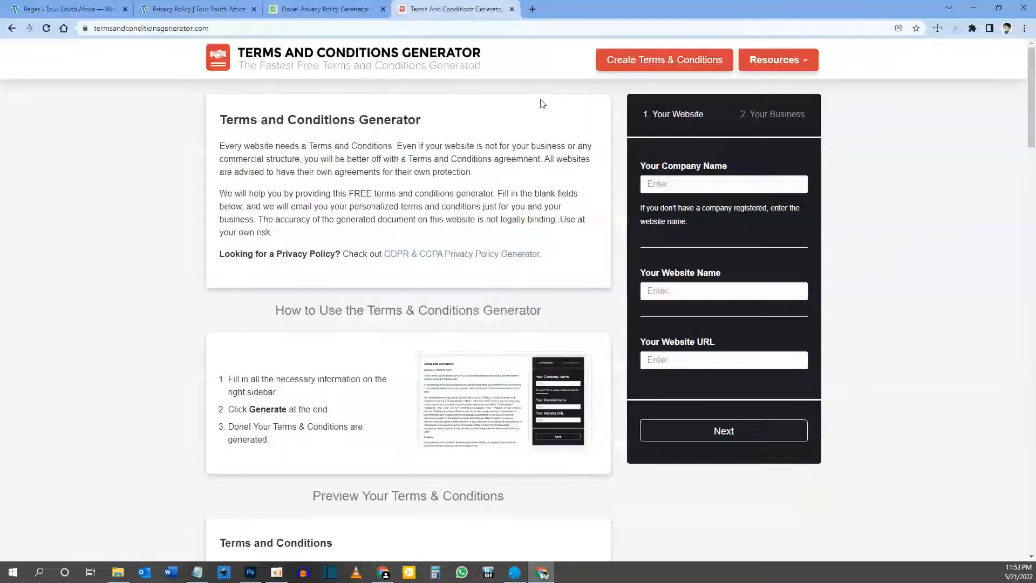
# Step: Enter 'Tour South Africa' as company and website name plus the site URL, then proceed
pyautogui.click(723, 184)
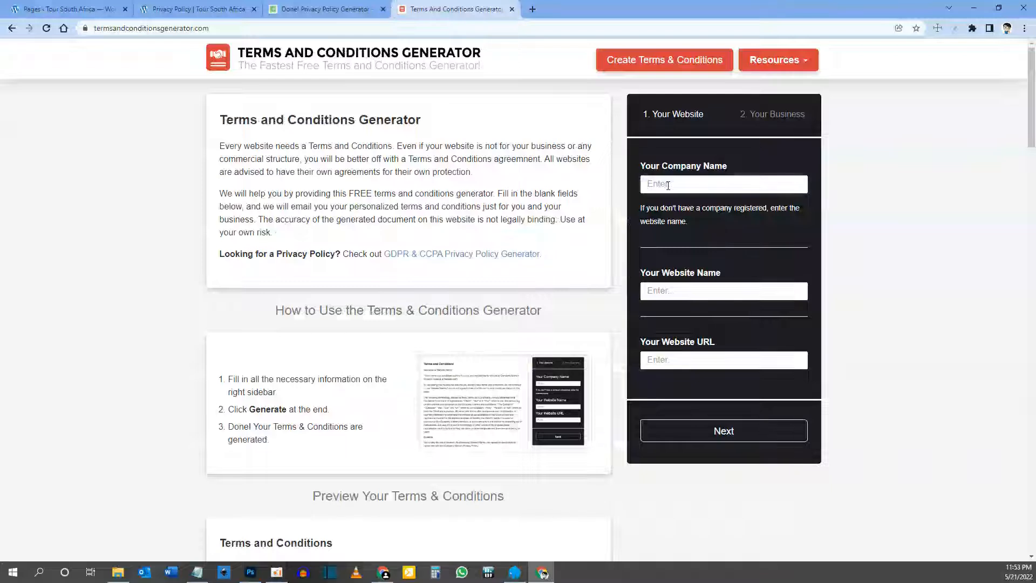
pyautogui.write('Tour South Africa')
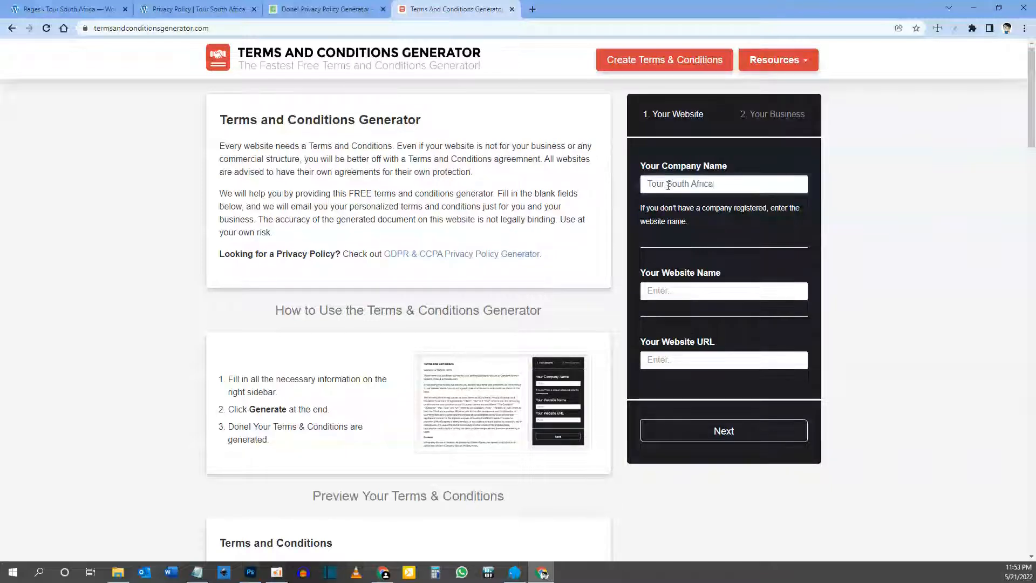
pyautogui.doubleClick(679, 184)
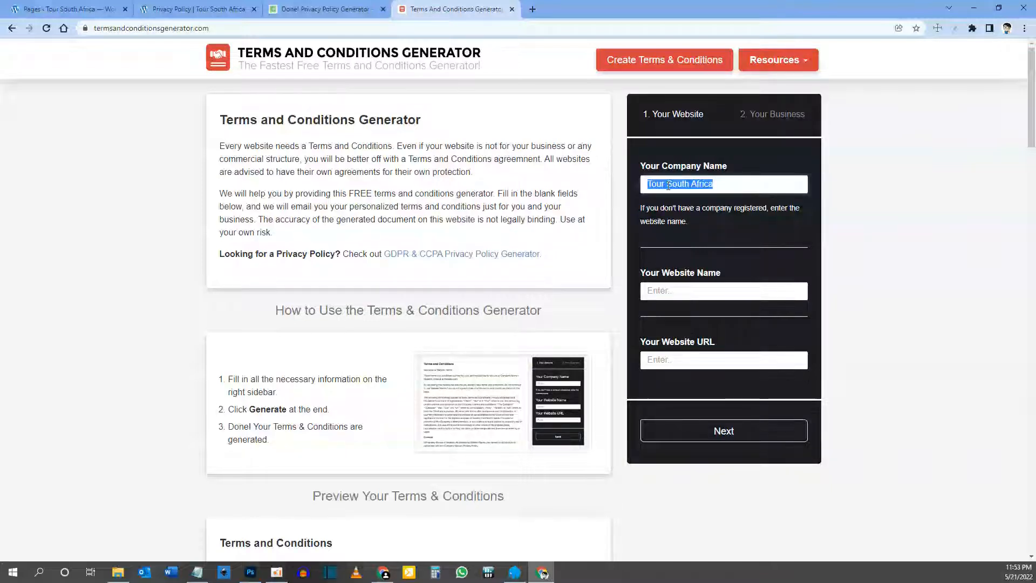
pyautogui.write('Tour South Africa')
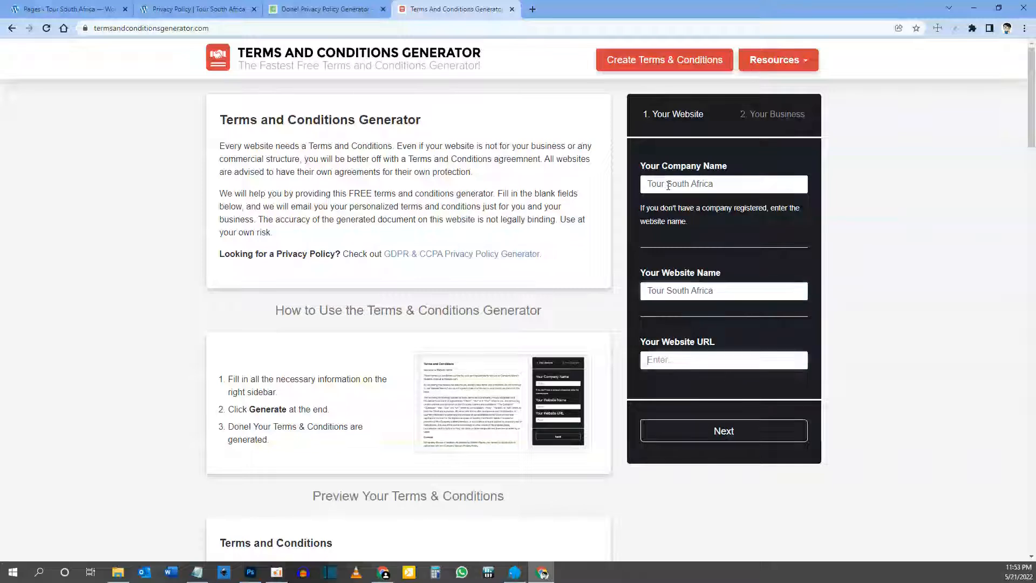
pyautogui.click(63, 9)
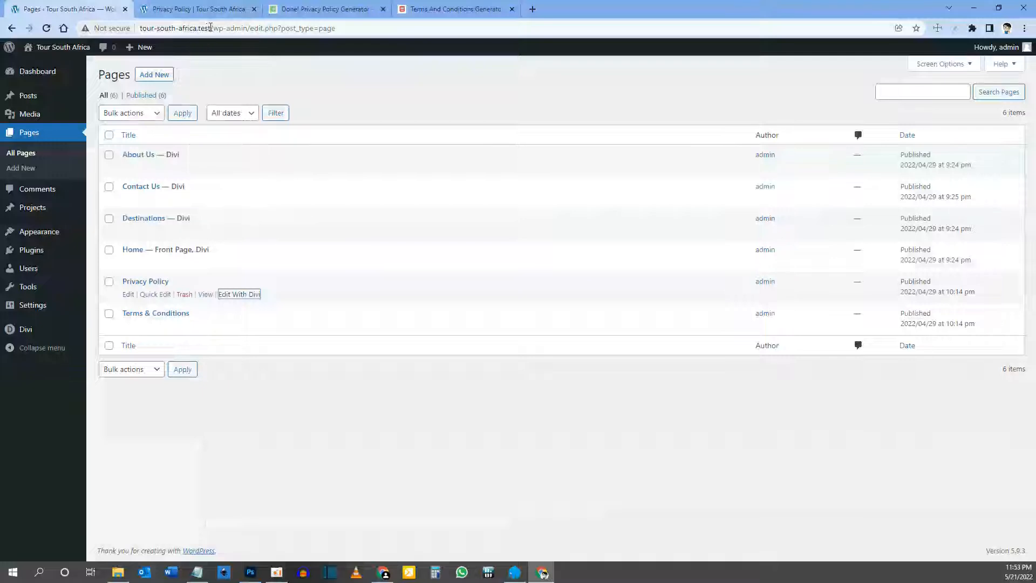
pyautogui.click(452, 9)
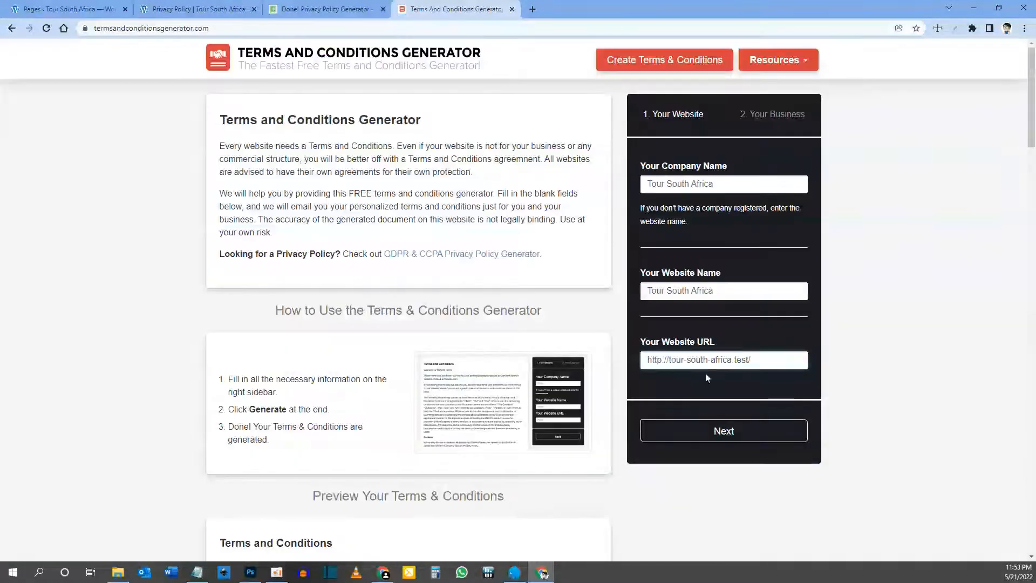
pyautogui.click(723, 430)
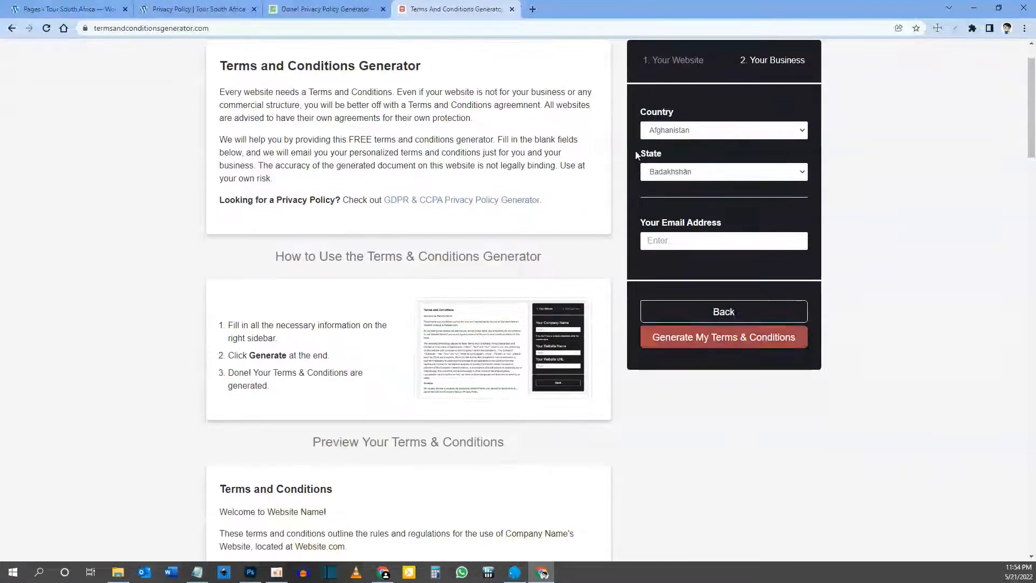
pyautogui.click(723, 130)
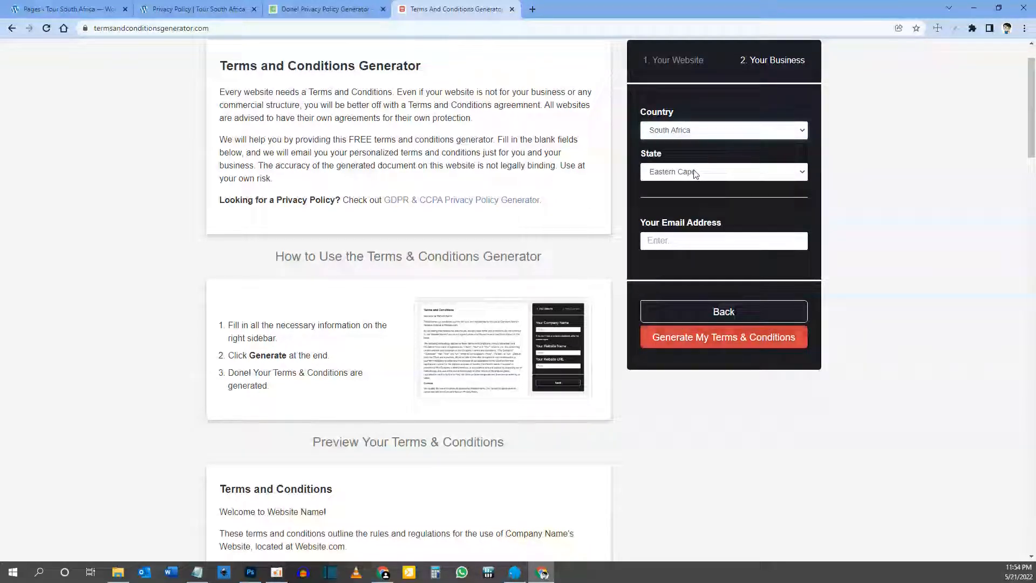
pyautogui.click(724, 171)
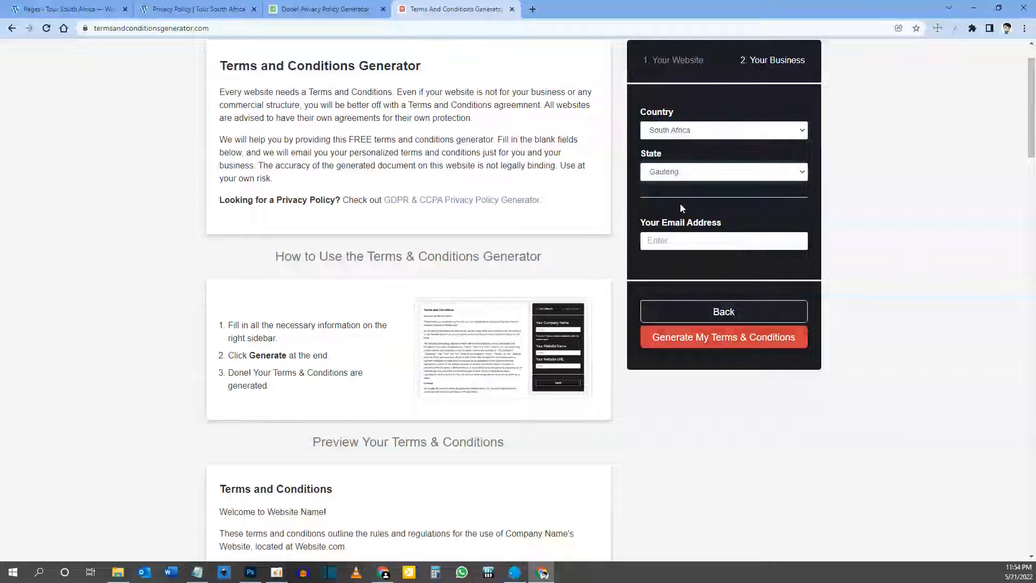
pyautogui.click(723, 240)
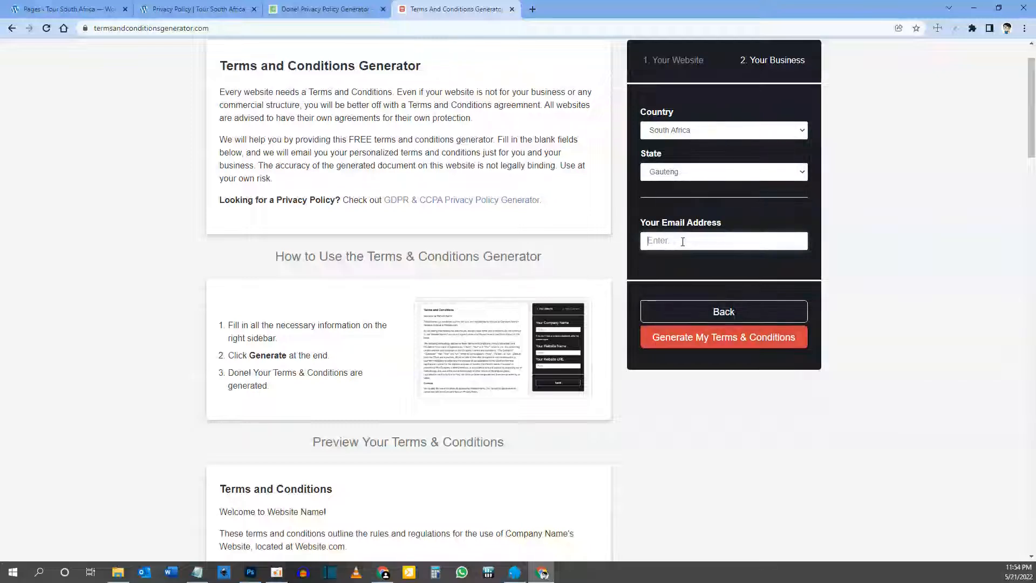
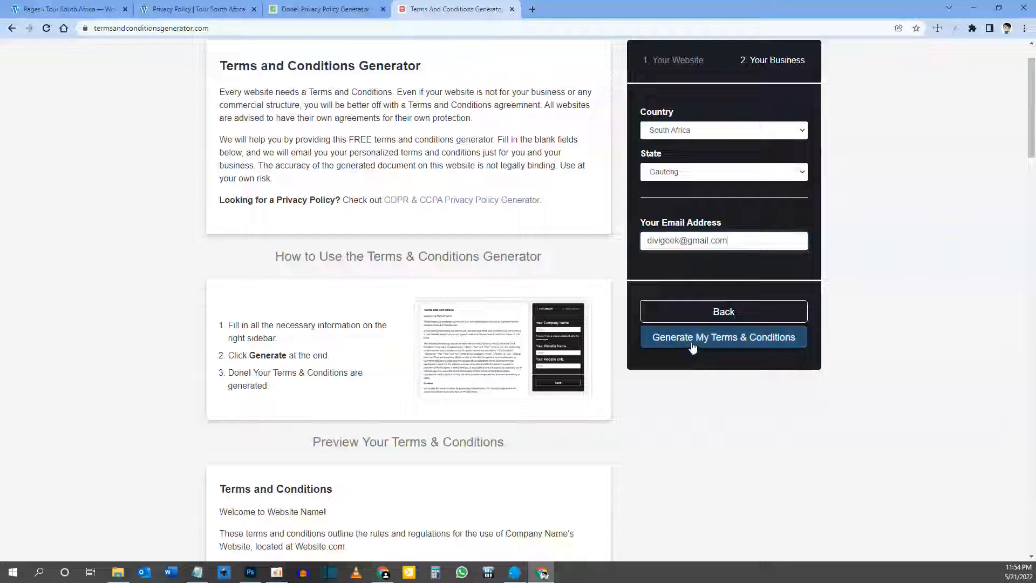
pyautogui.click(724, 336)
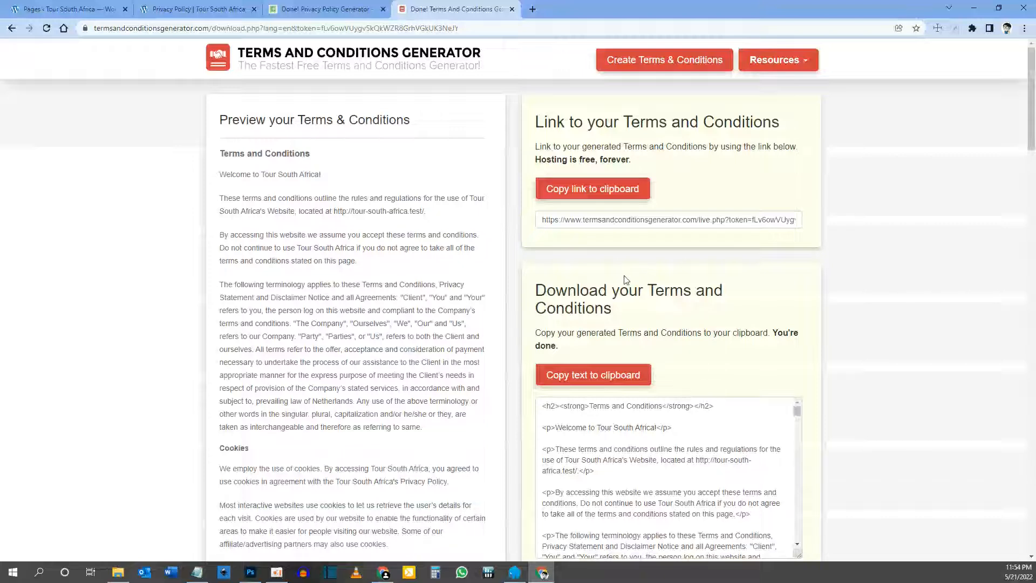
# Step: Copy the generated terms and conditions text and return to the WordPress pages list
pyautogui.scroll(-3)
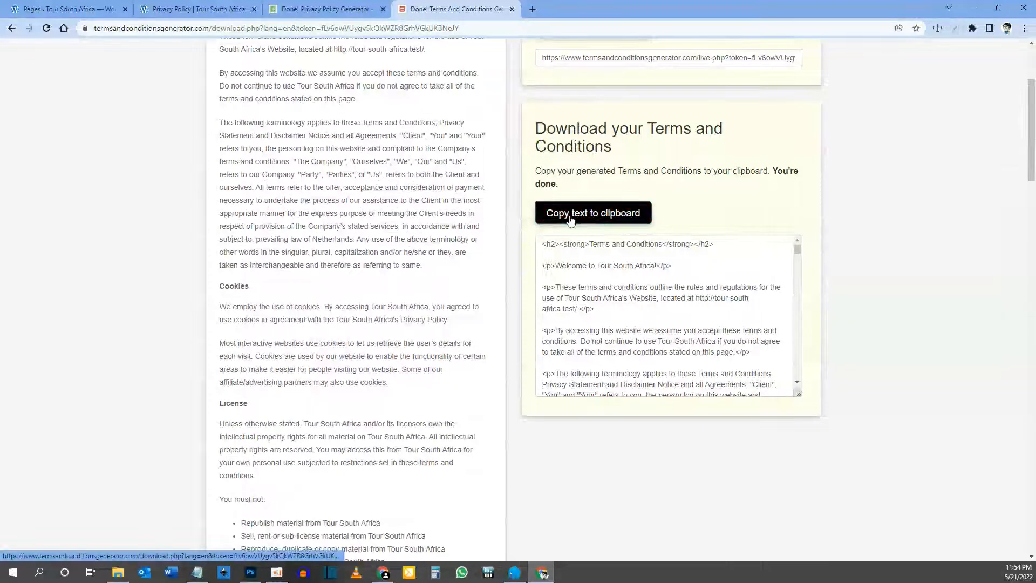
pyautogui.click(592, 213)
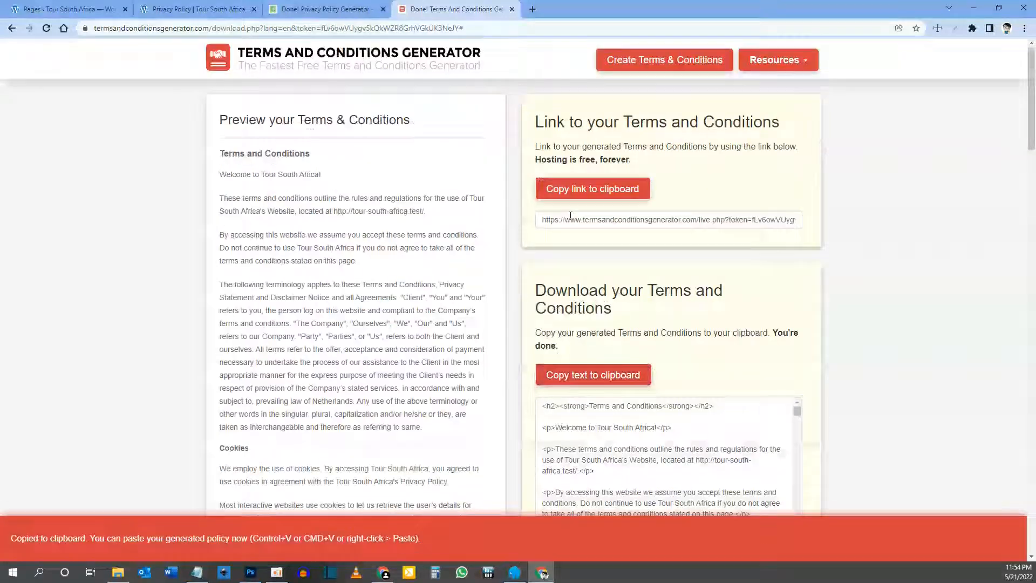
pyautogui.click(63, 8)
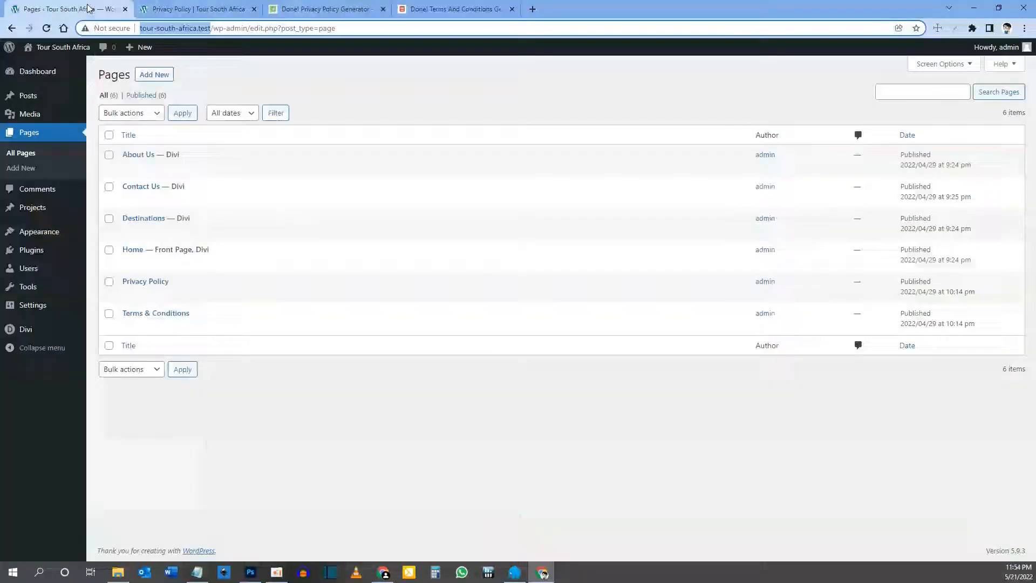
pyautogui.moveTo(156, 313)
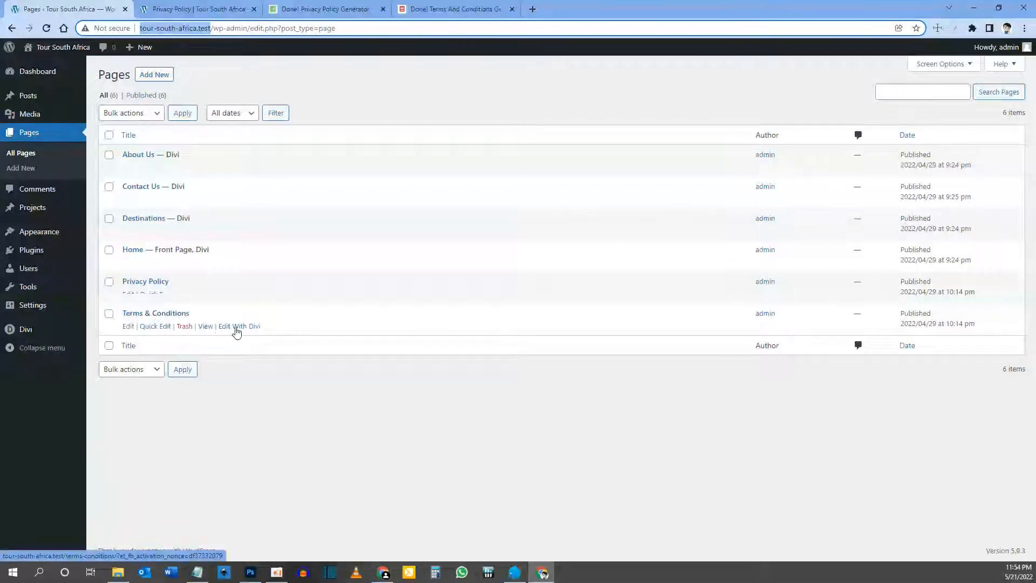
# Step: Launch the Terms & Conditions page in the Divi builder and switch to its tab
pyautogui.click(239, 326)
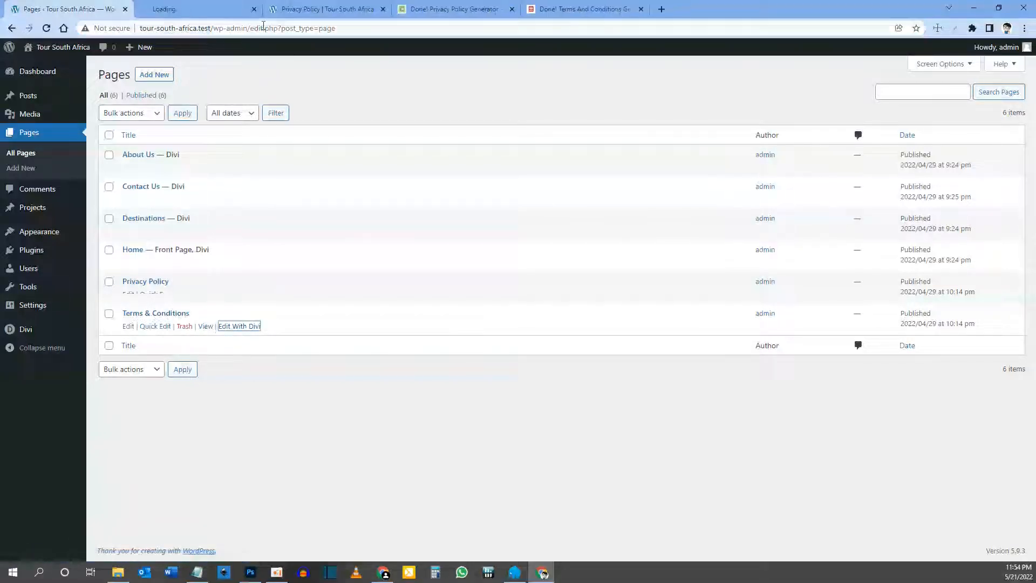
pyautogui.click(239, 326)
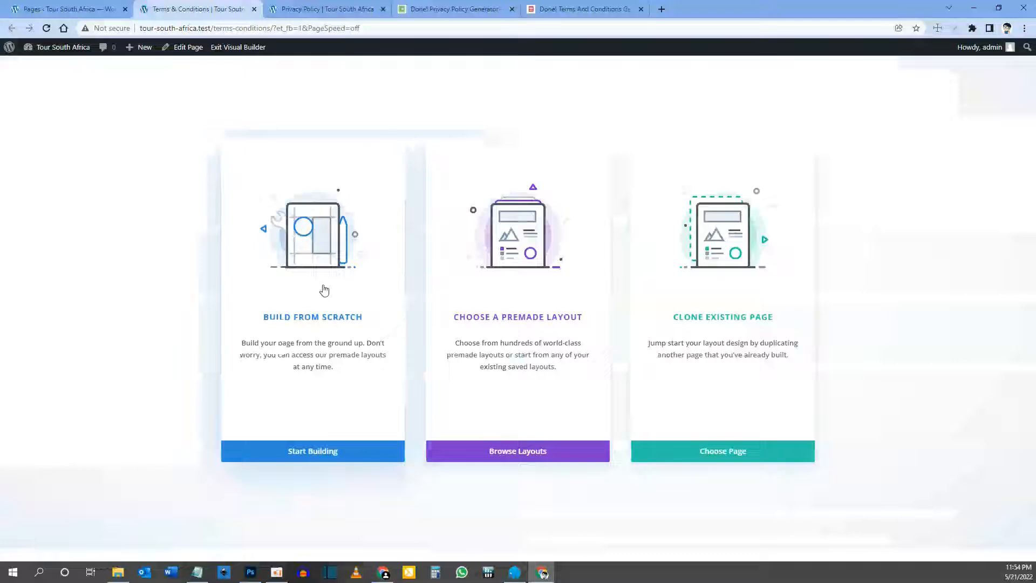
pyautogui.moveTo(723, 324)
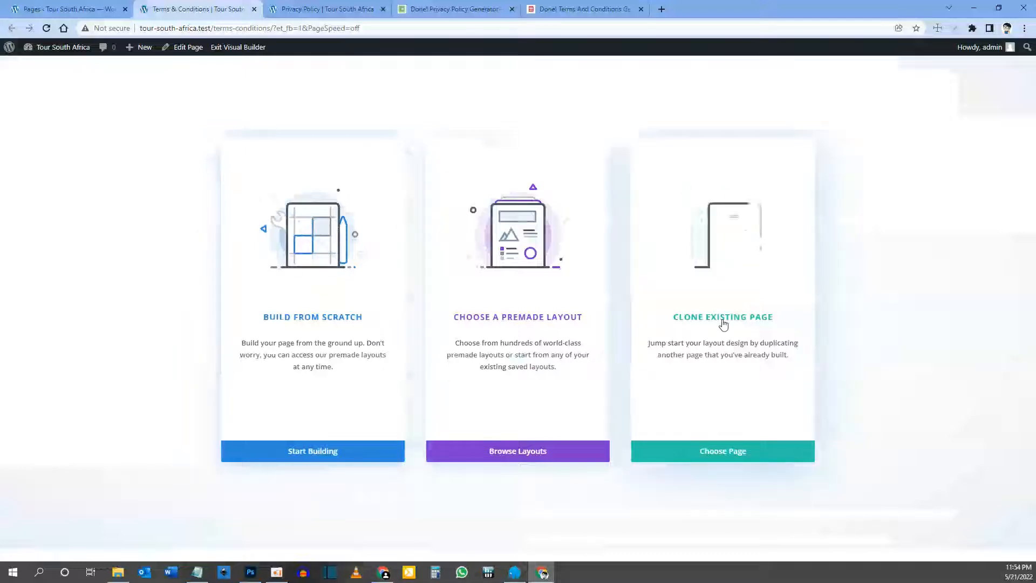
# Step: Clone the Privacy Policy page's layout onto the Terms & Conditions page
pyautogui.click(722, 451)
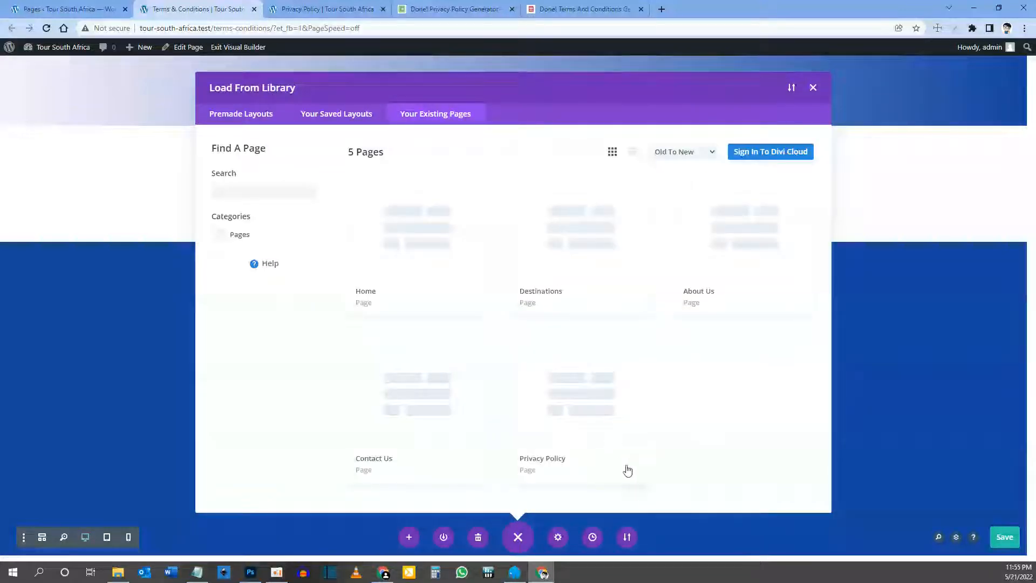
pyautogui.click(542, 458)
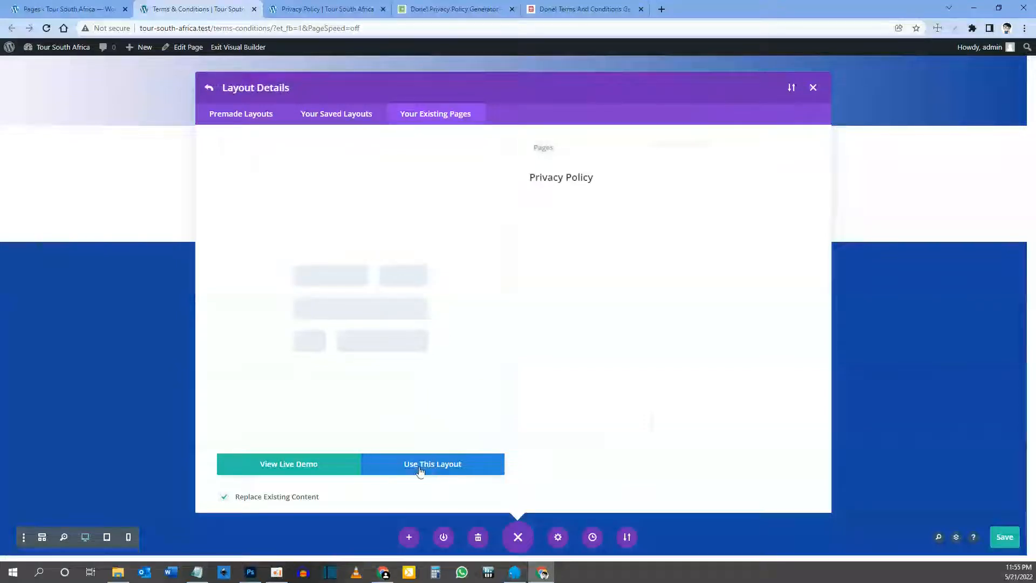
pyautogui.click(432, 463)
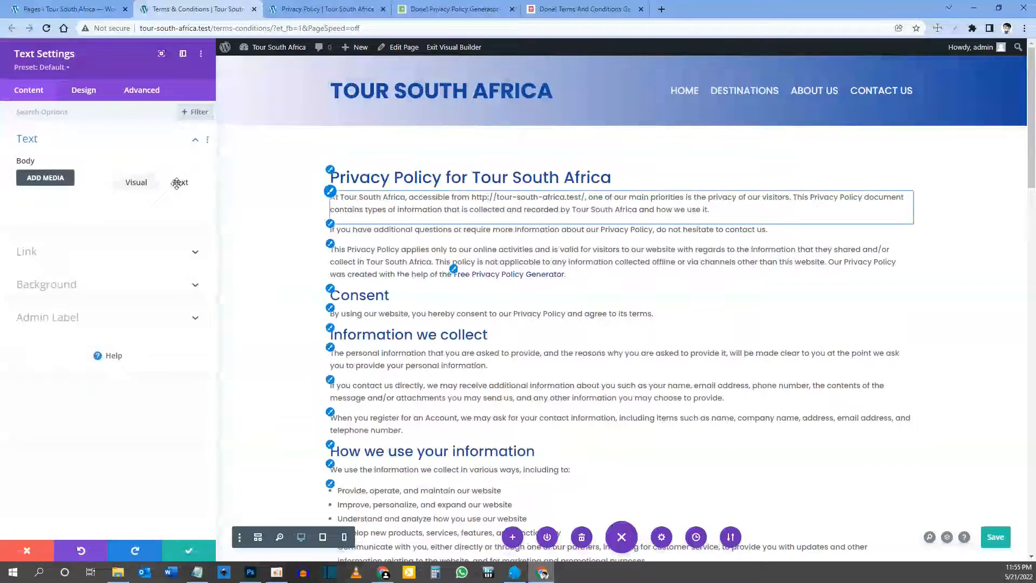
# Step: Switch the text module editor to the raw HTML Text tab
pyautogui.click(180, 182)
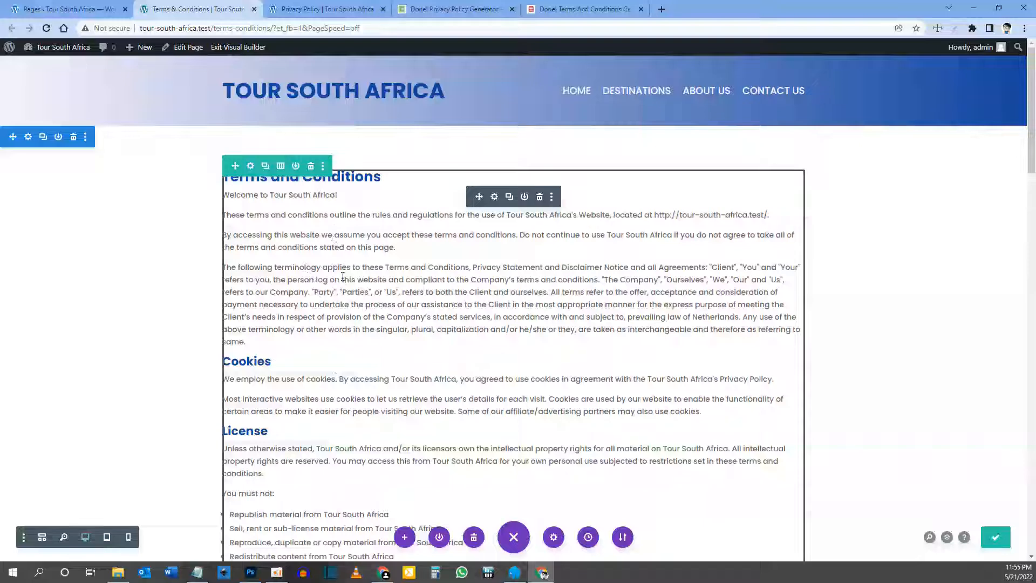
pyautogui.scroll(-3)
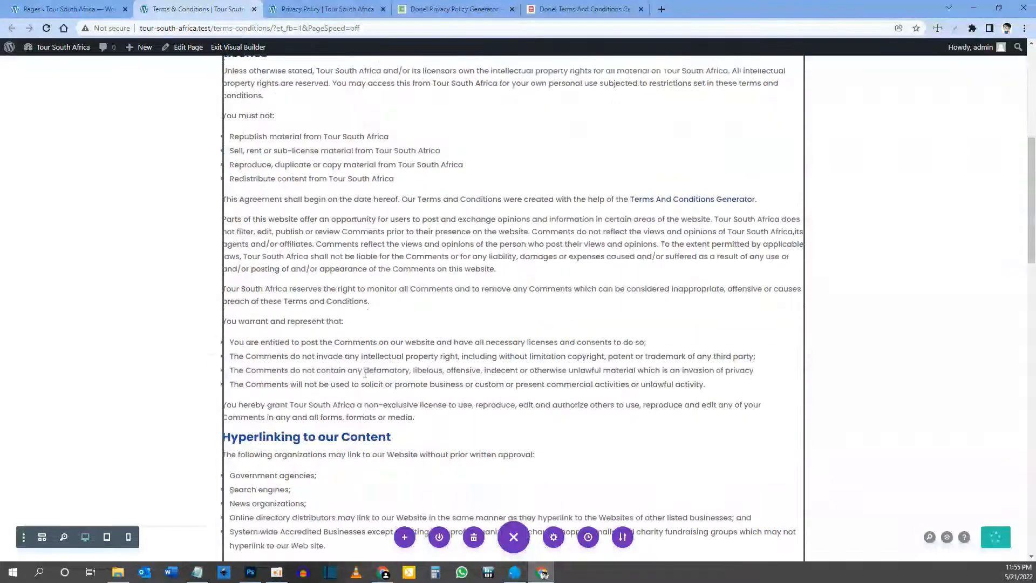
pyautogui.scroll(-3)
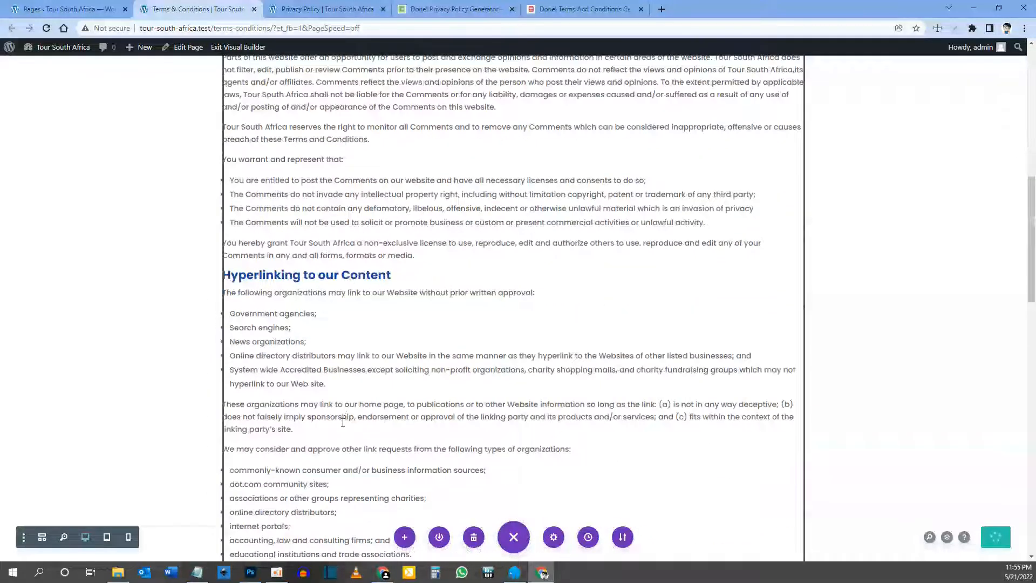
pyautogui.scroll(3)
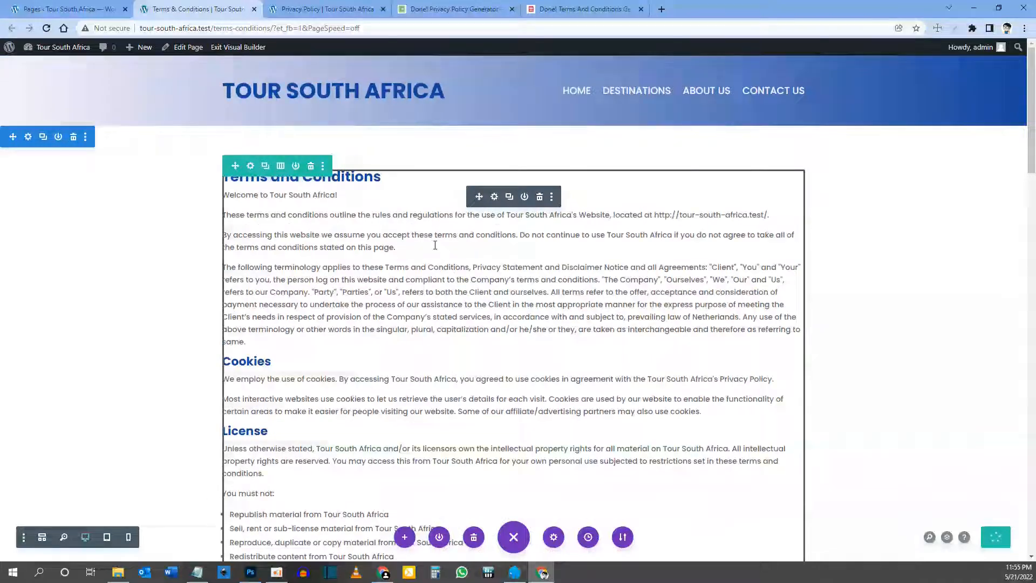